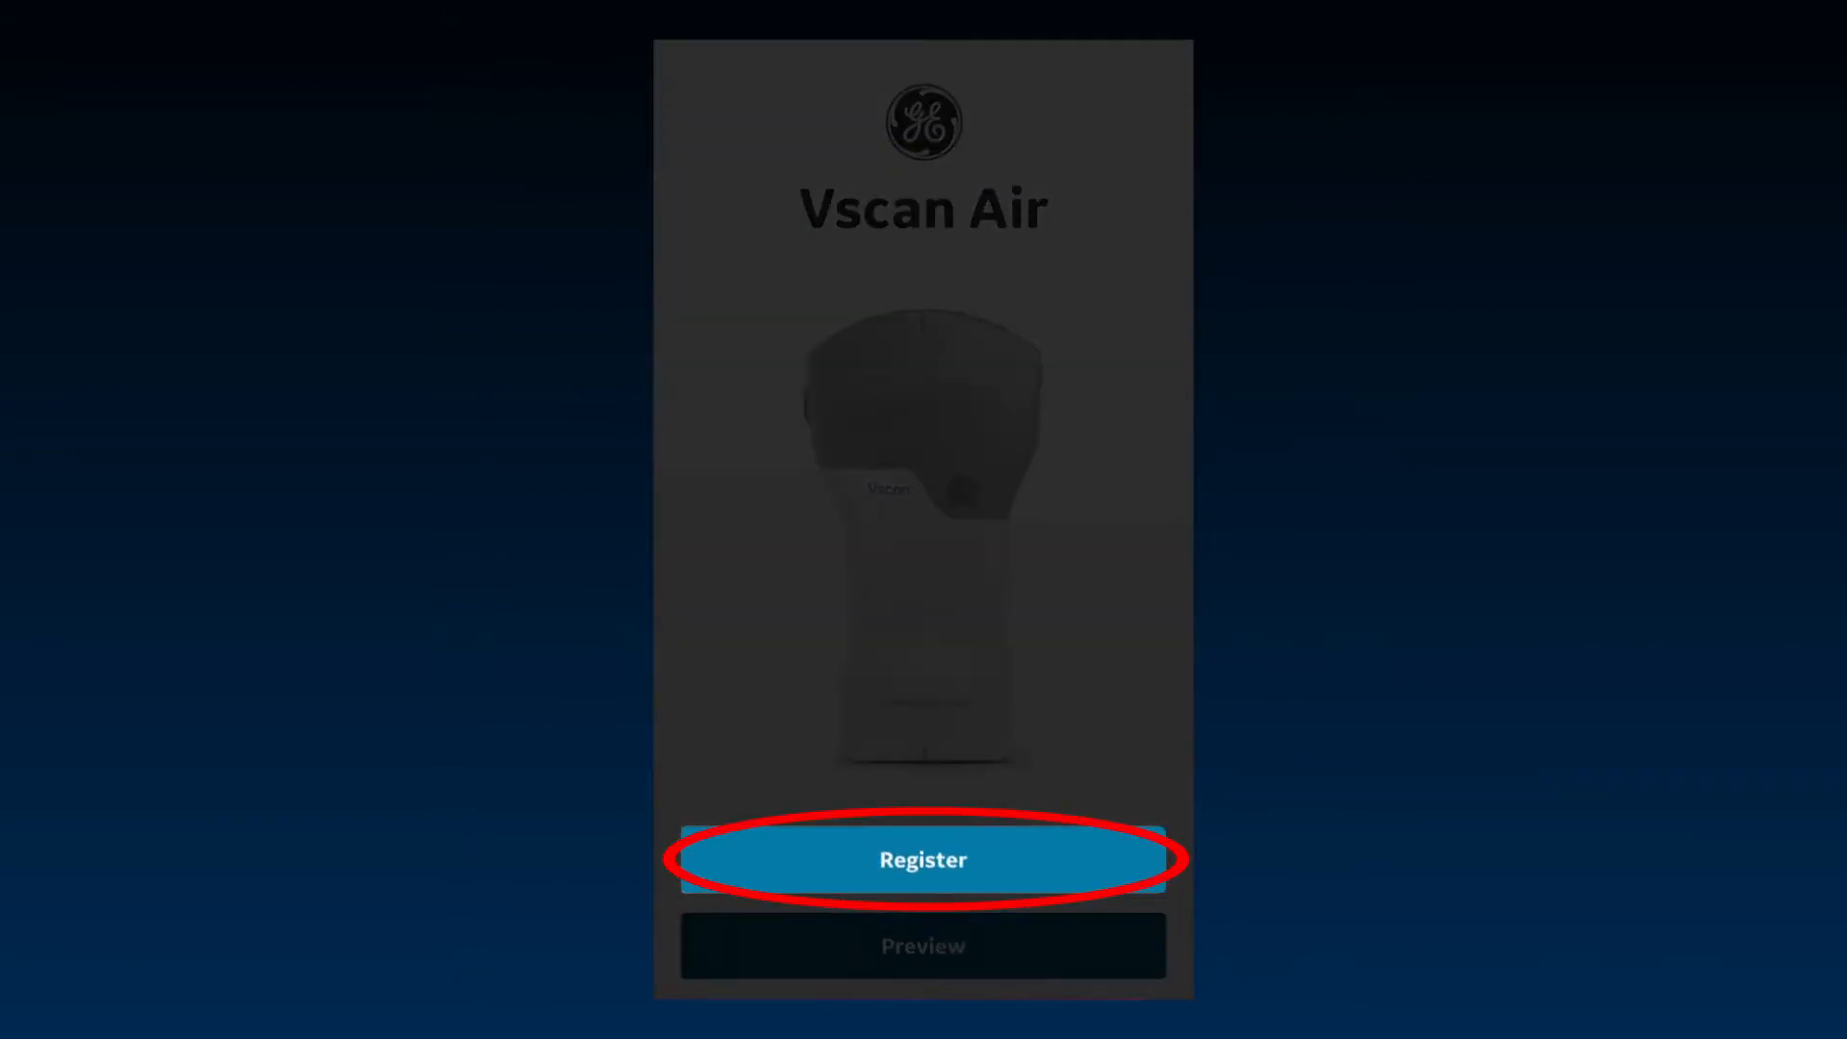
# Step: Begin registration and submit the account email address with its matching confirmation
pyautogui.click(922, 858)
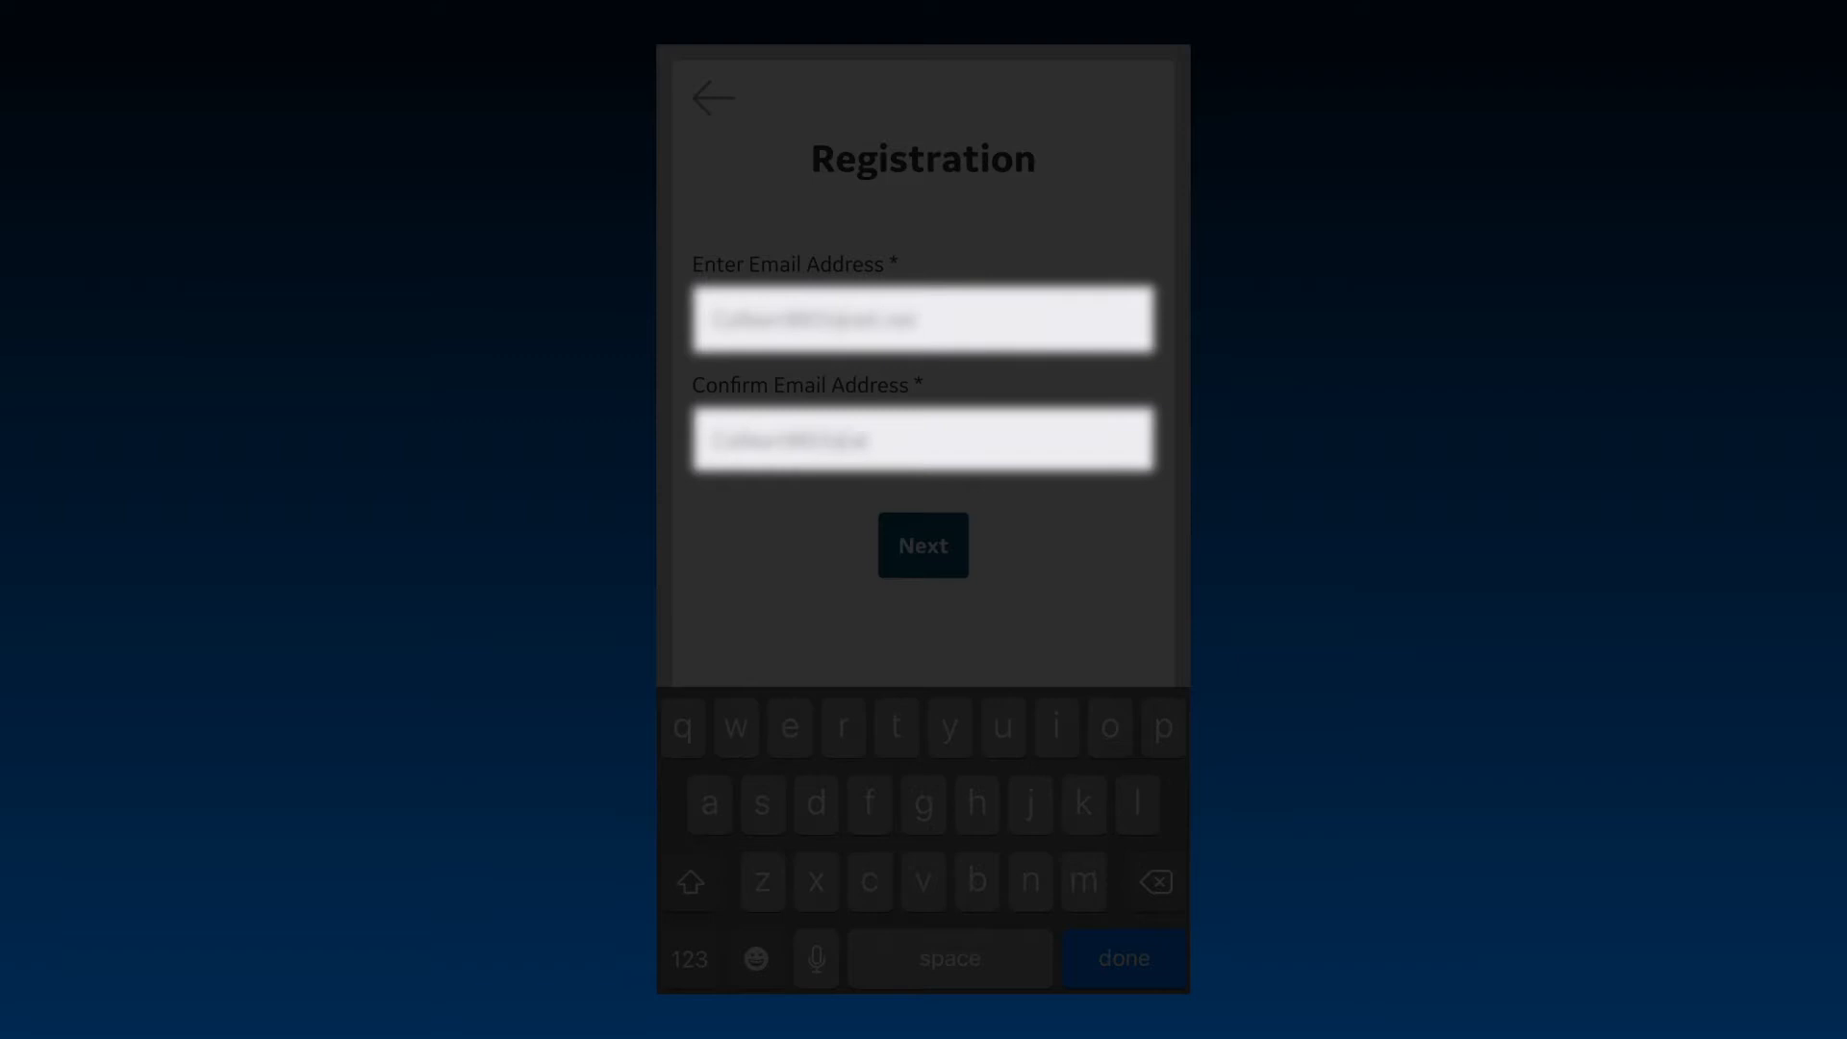
pyautogui.click(922, 544)
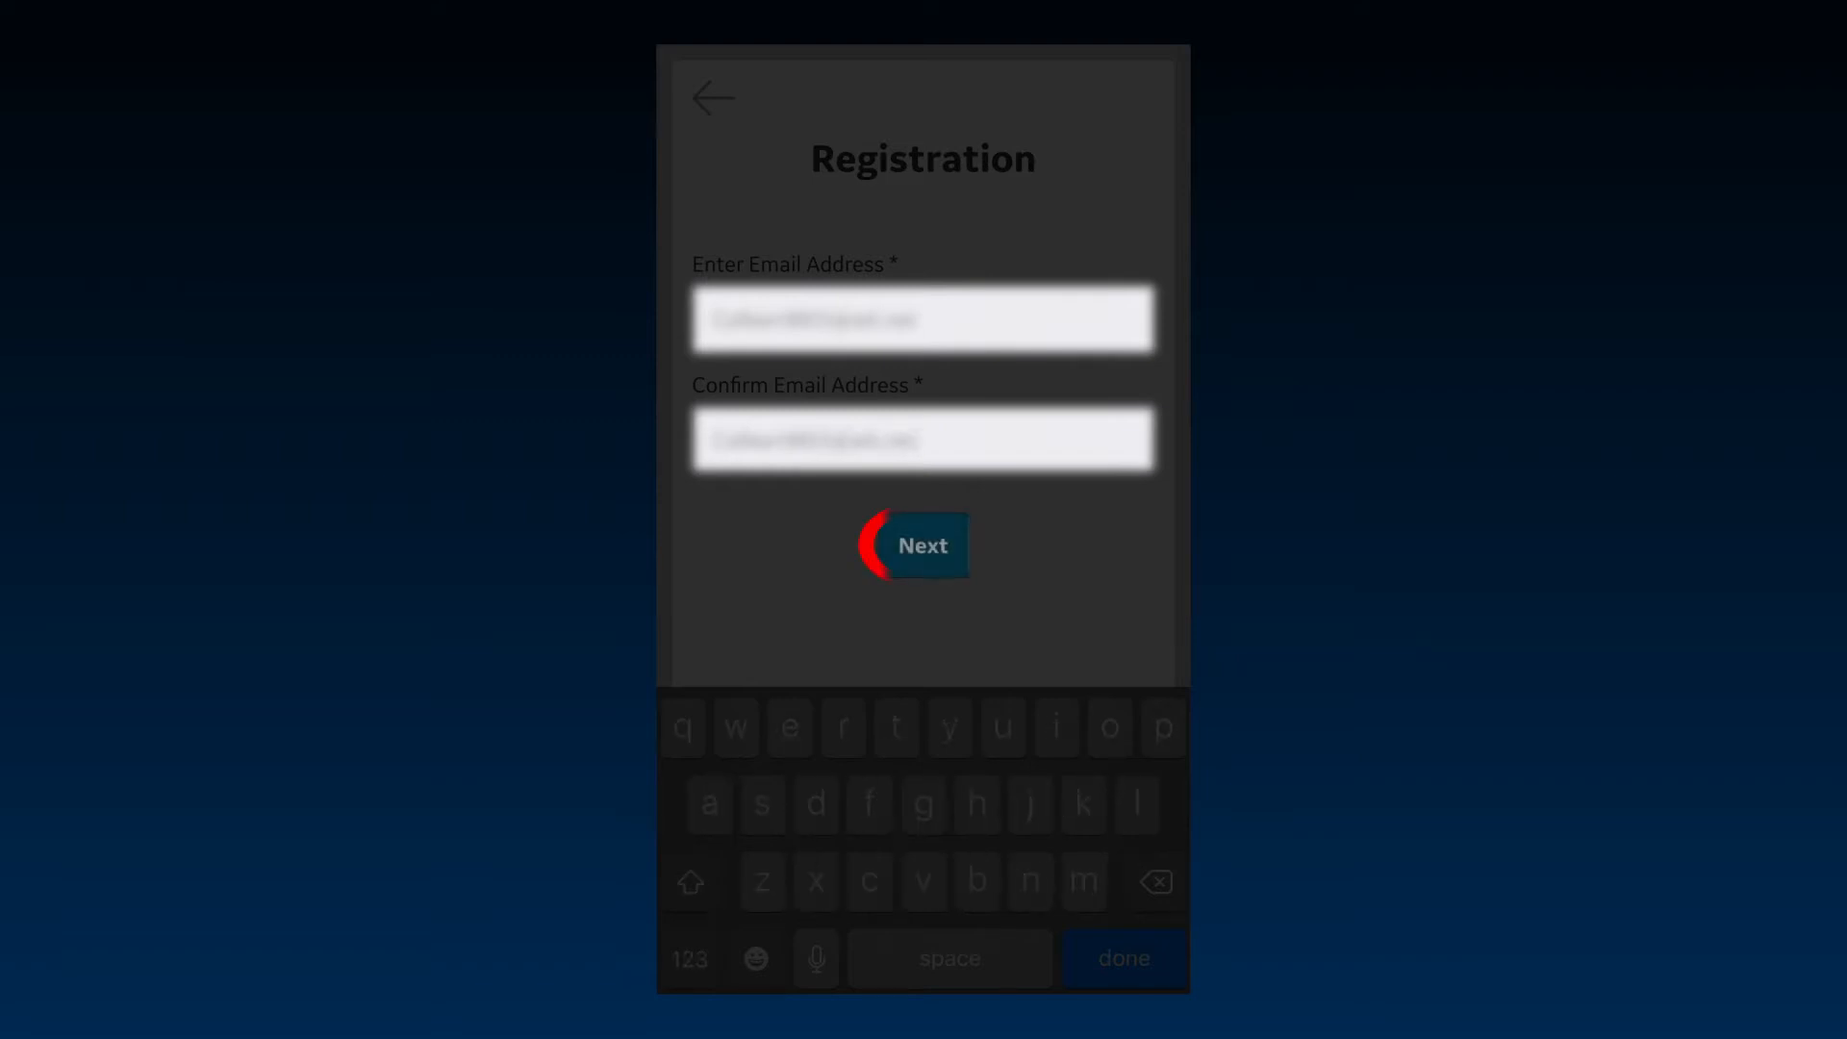
pyautogui.click(922, 544)
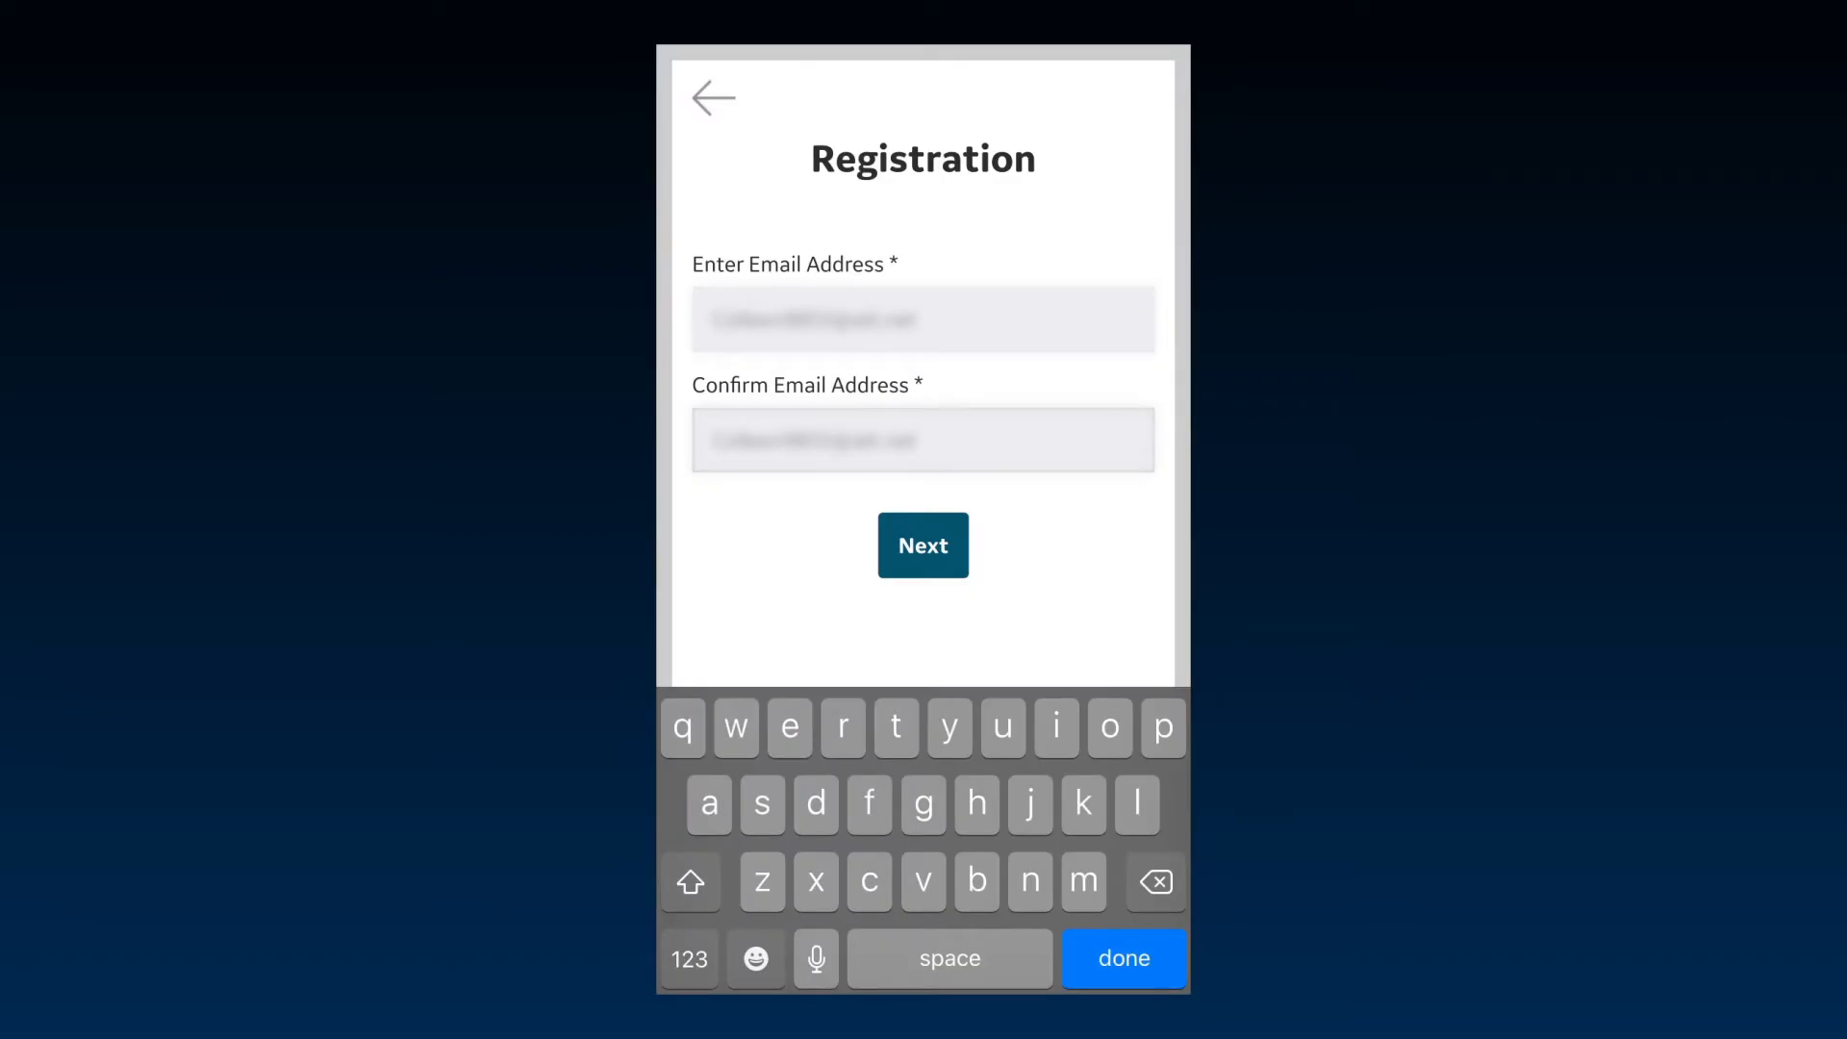
# Step: Confirm the probe is switched on so probe VA001001380 is found and ready to register
pyautogui.click(922, 544)
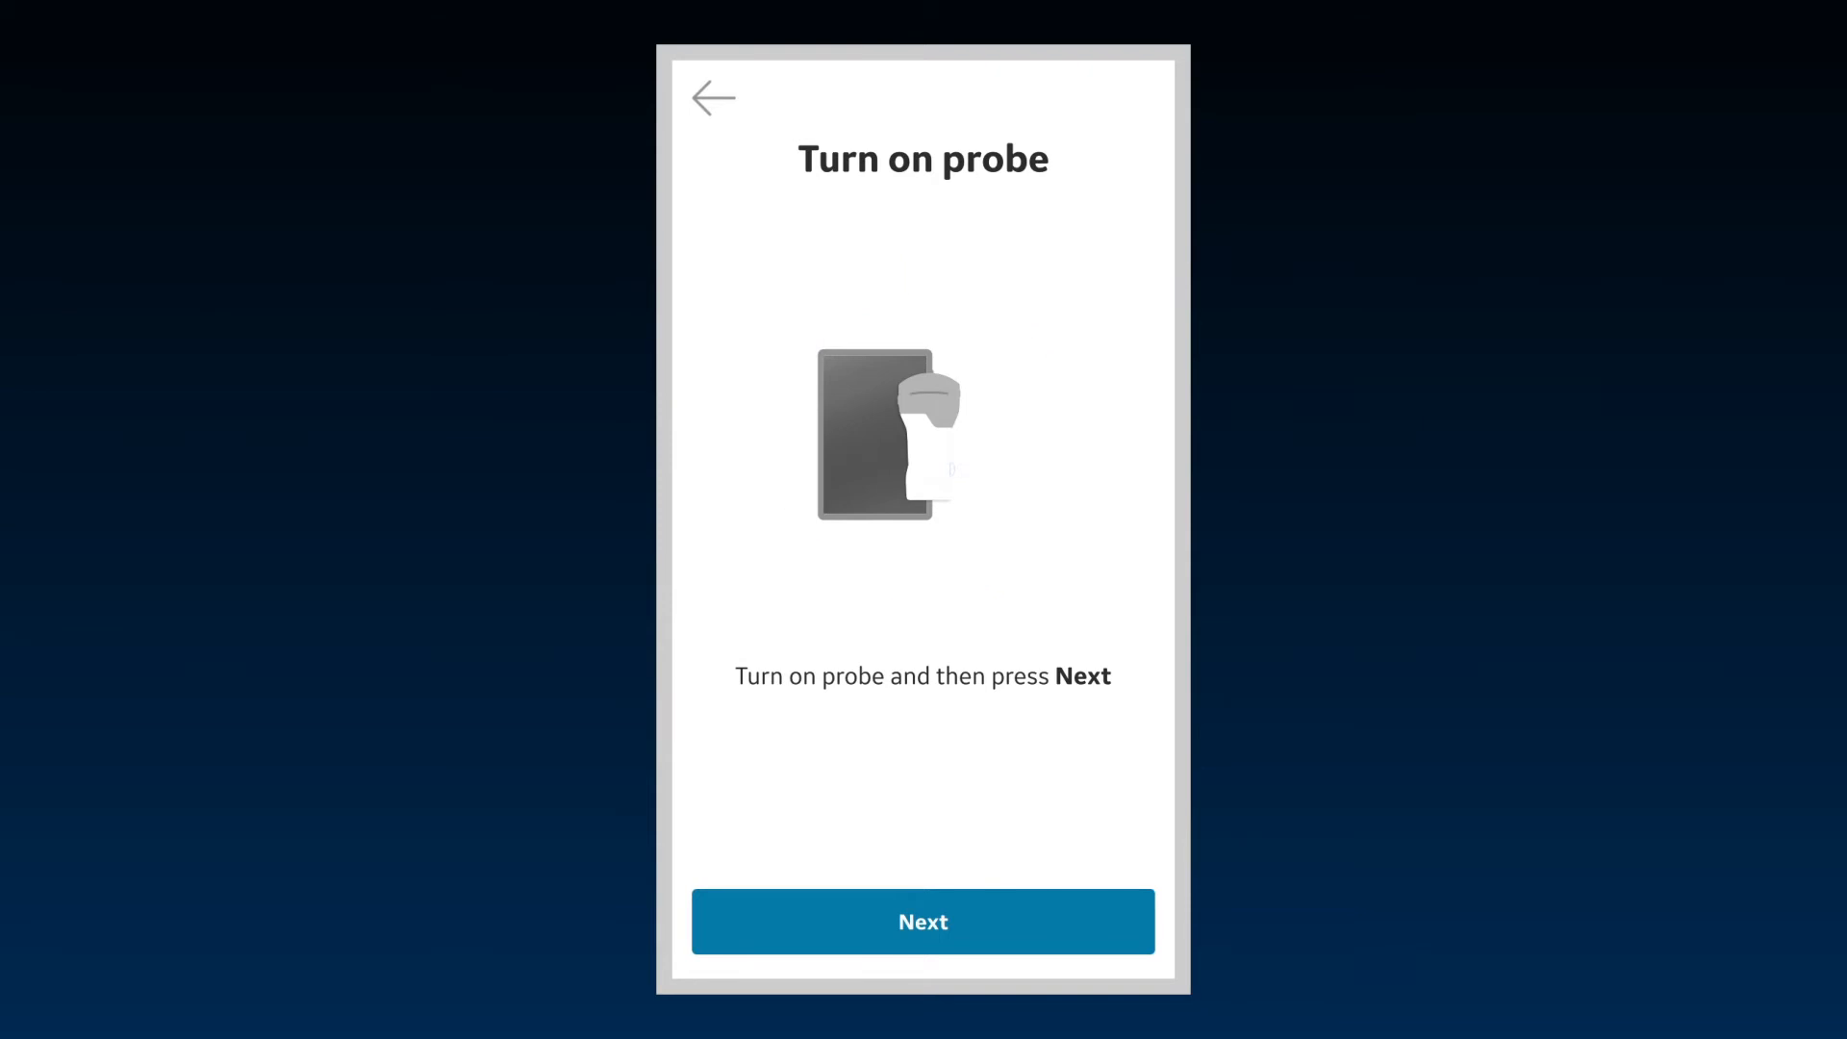
pyautogui.click(922, 921)
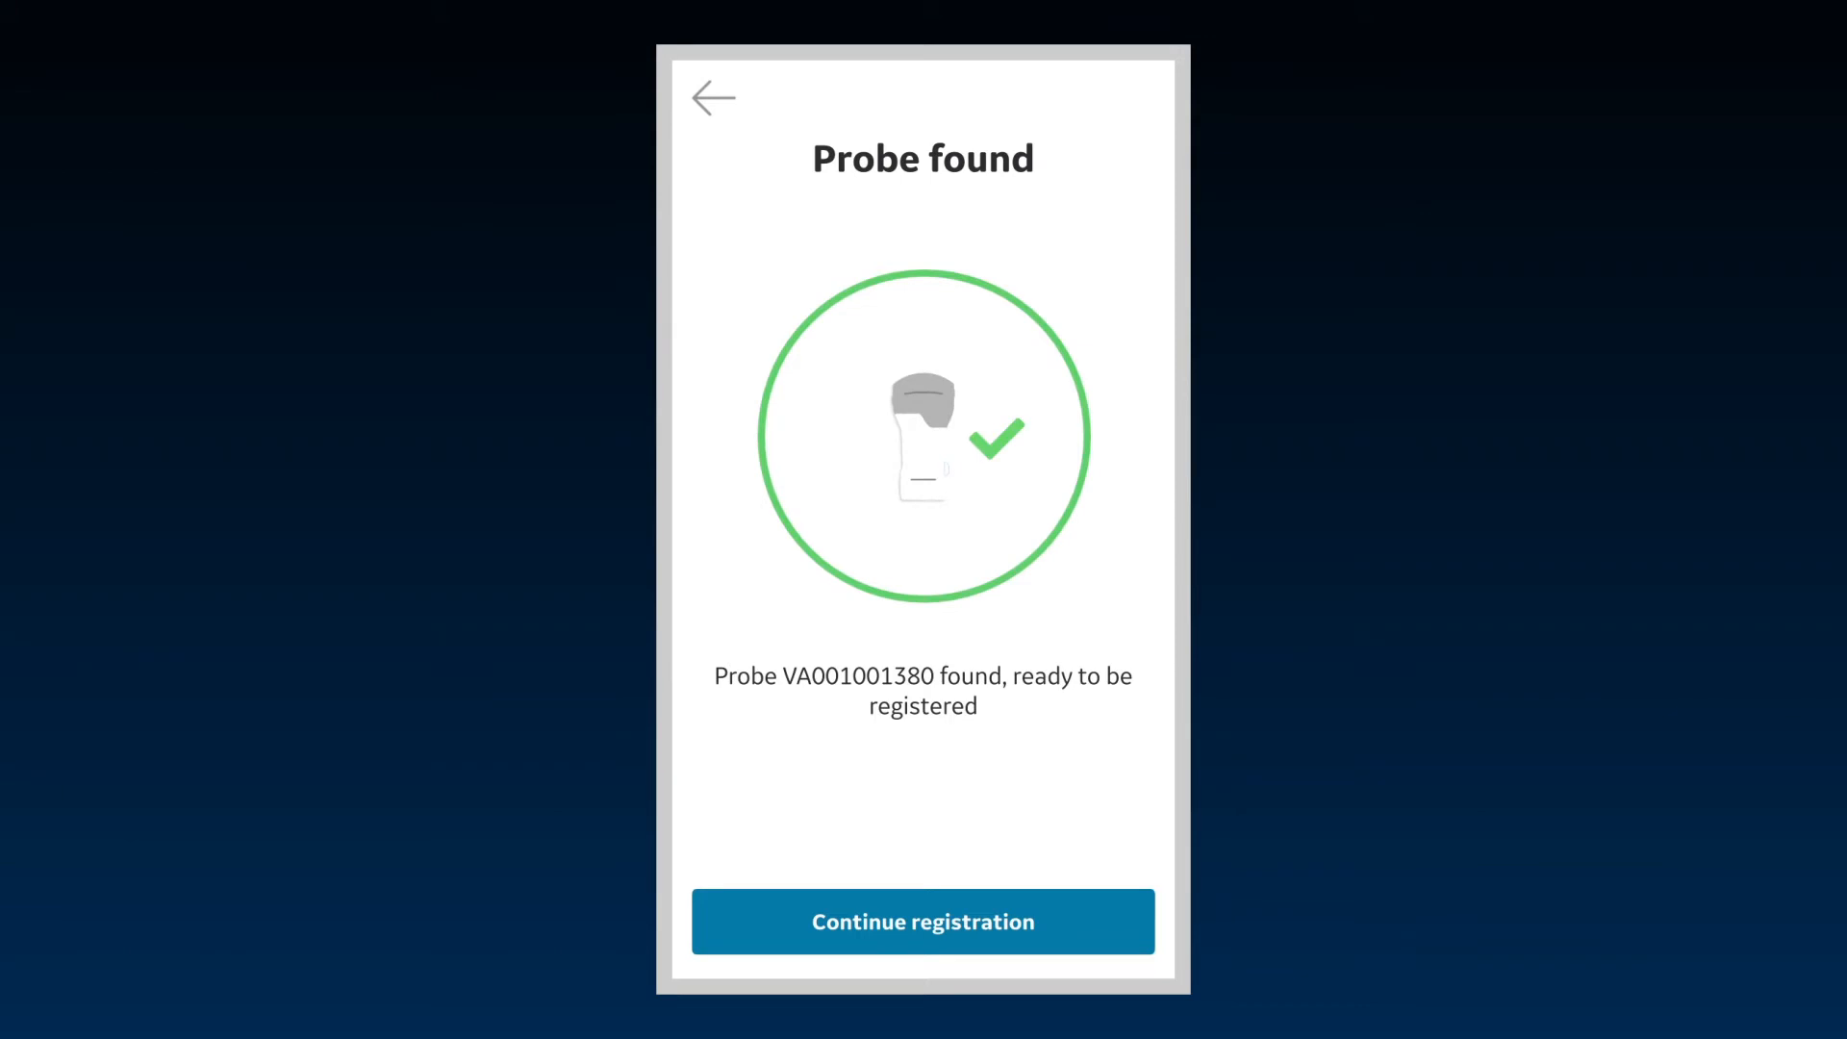
pyautogui.click(922, 922)
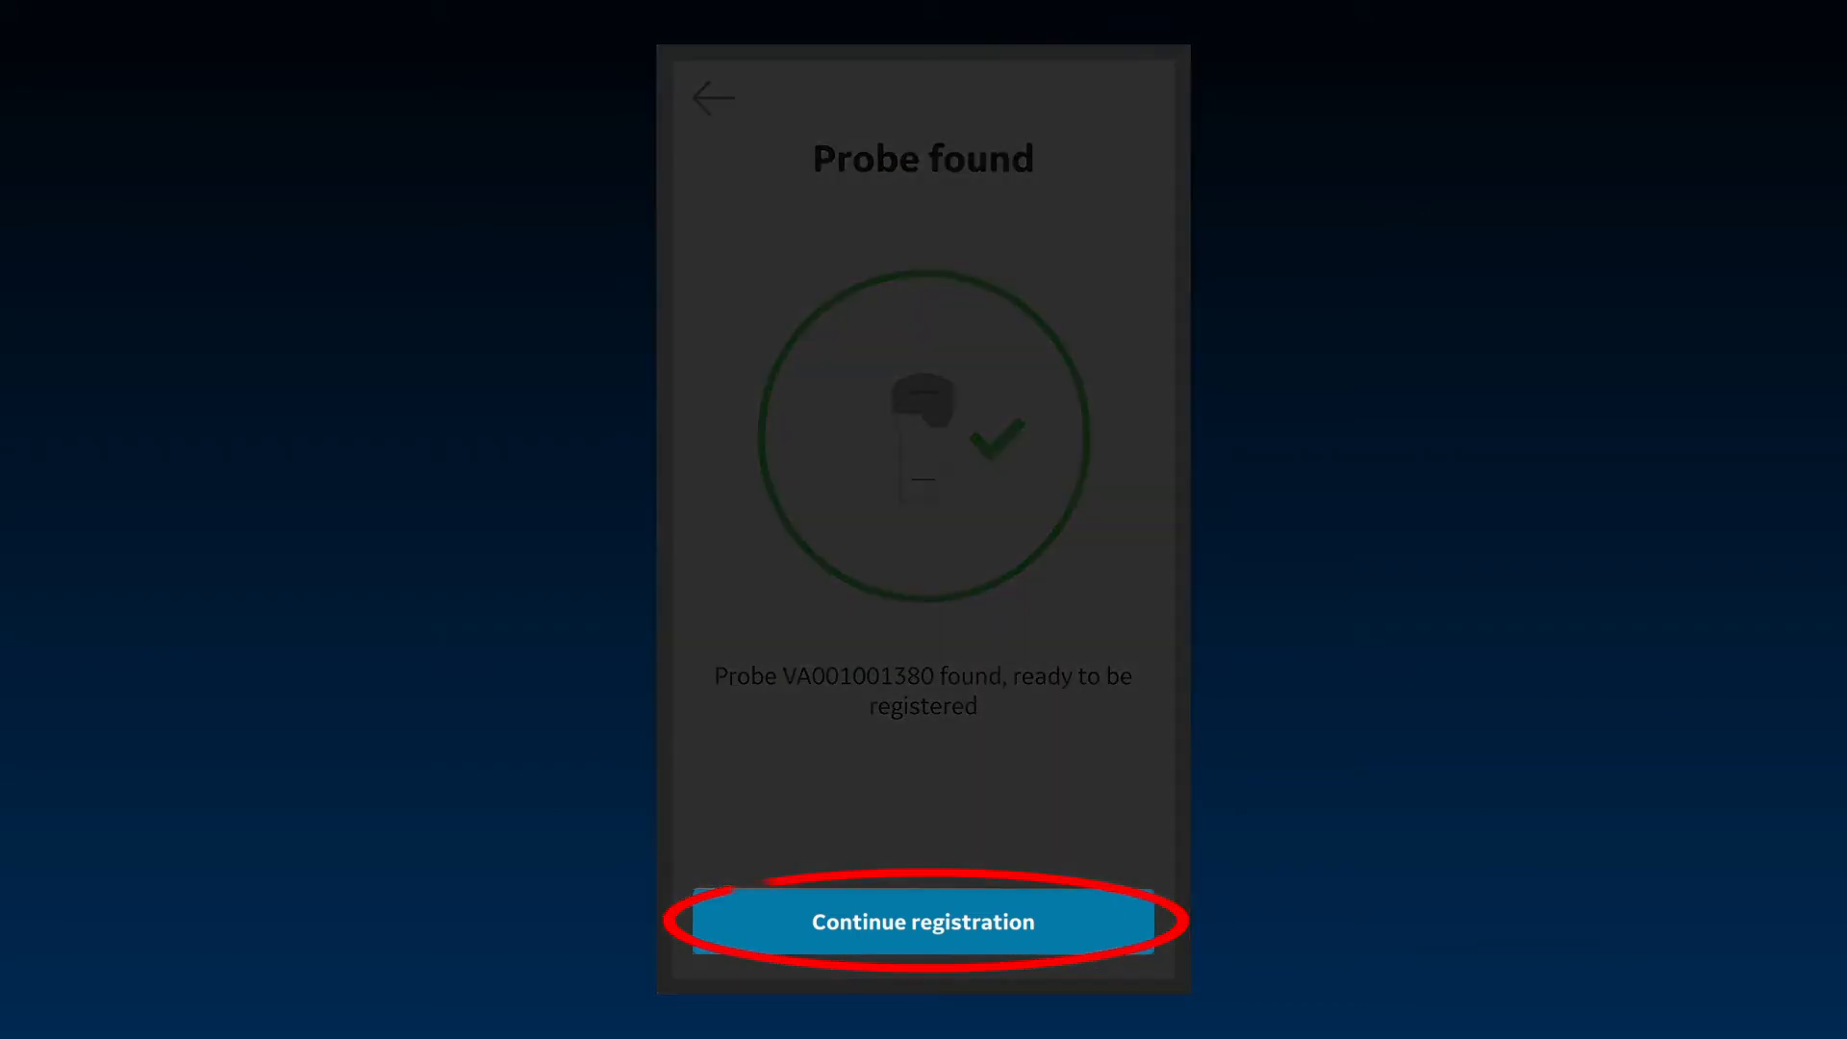
# Step: Submit the Milwaukee, Wisconsin 53226 account details with terms and accuracy statement accepted
pyautogui.click(921, 921)
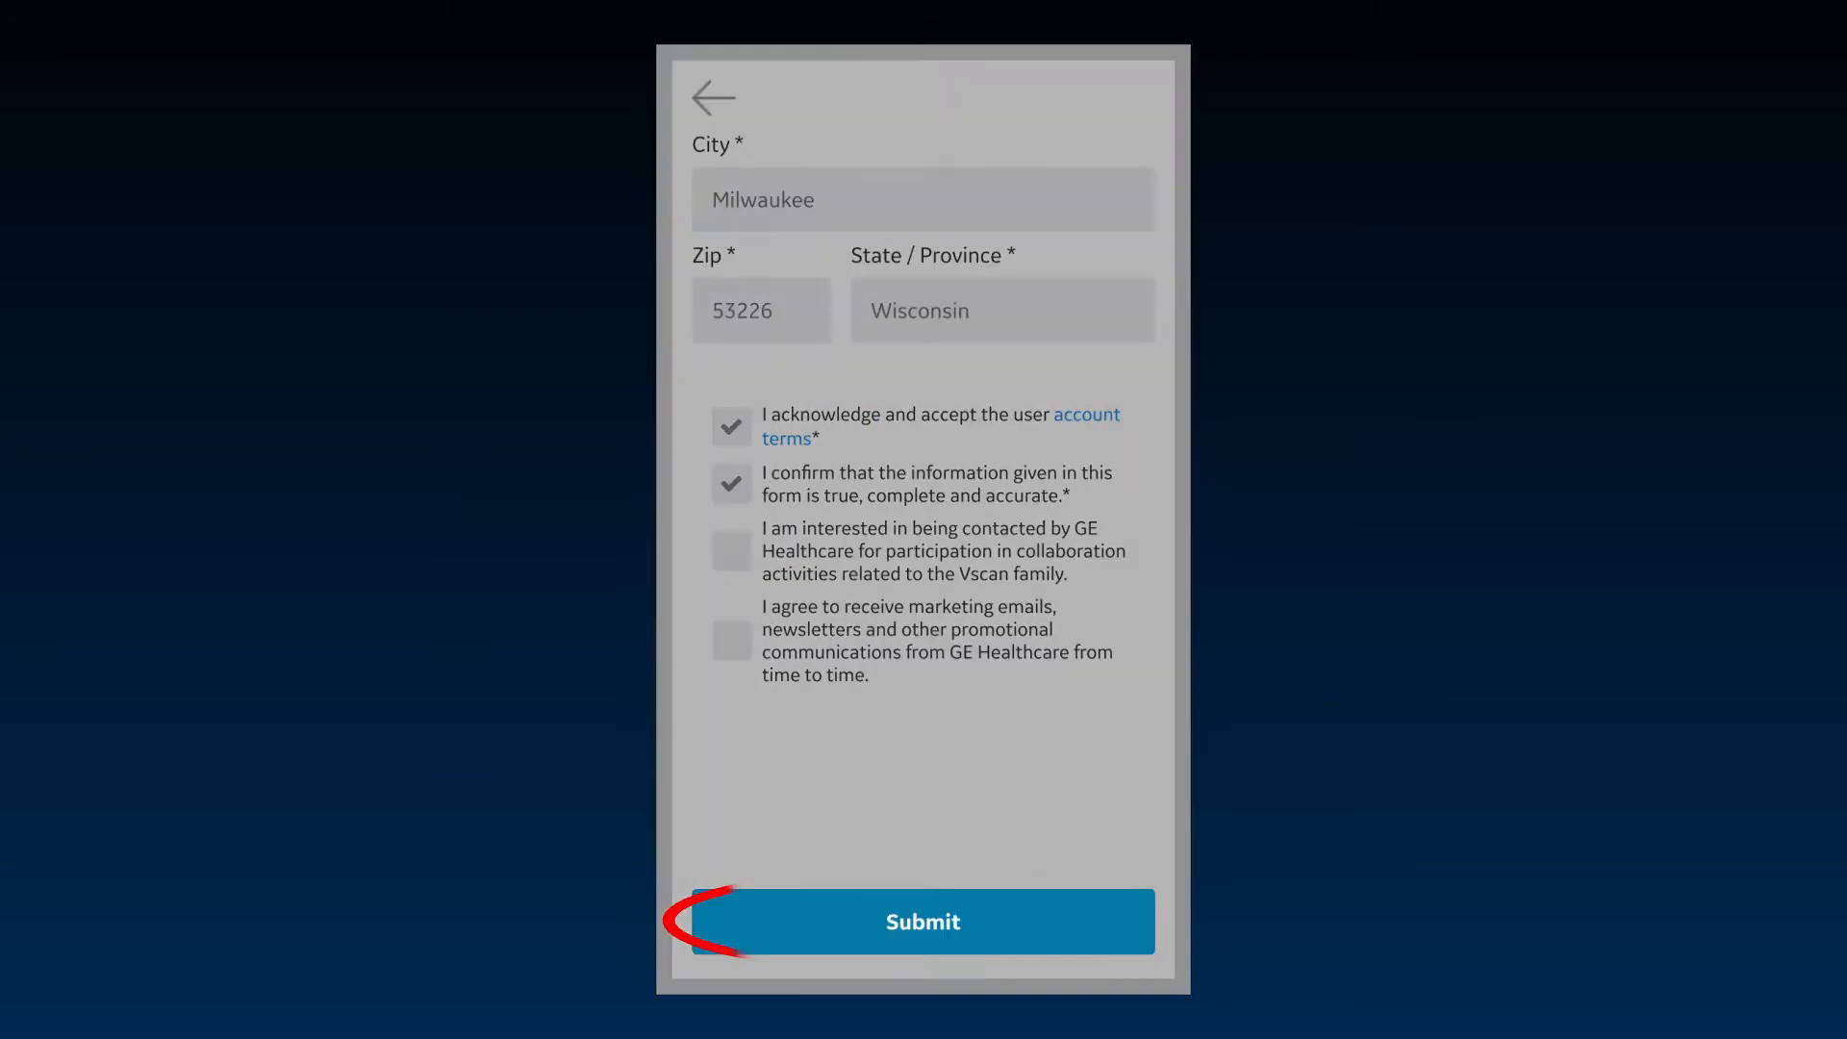
pyautogui.click(922, 922)
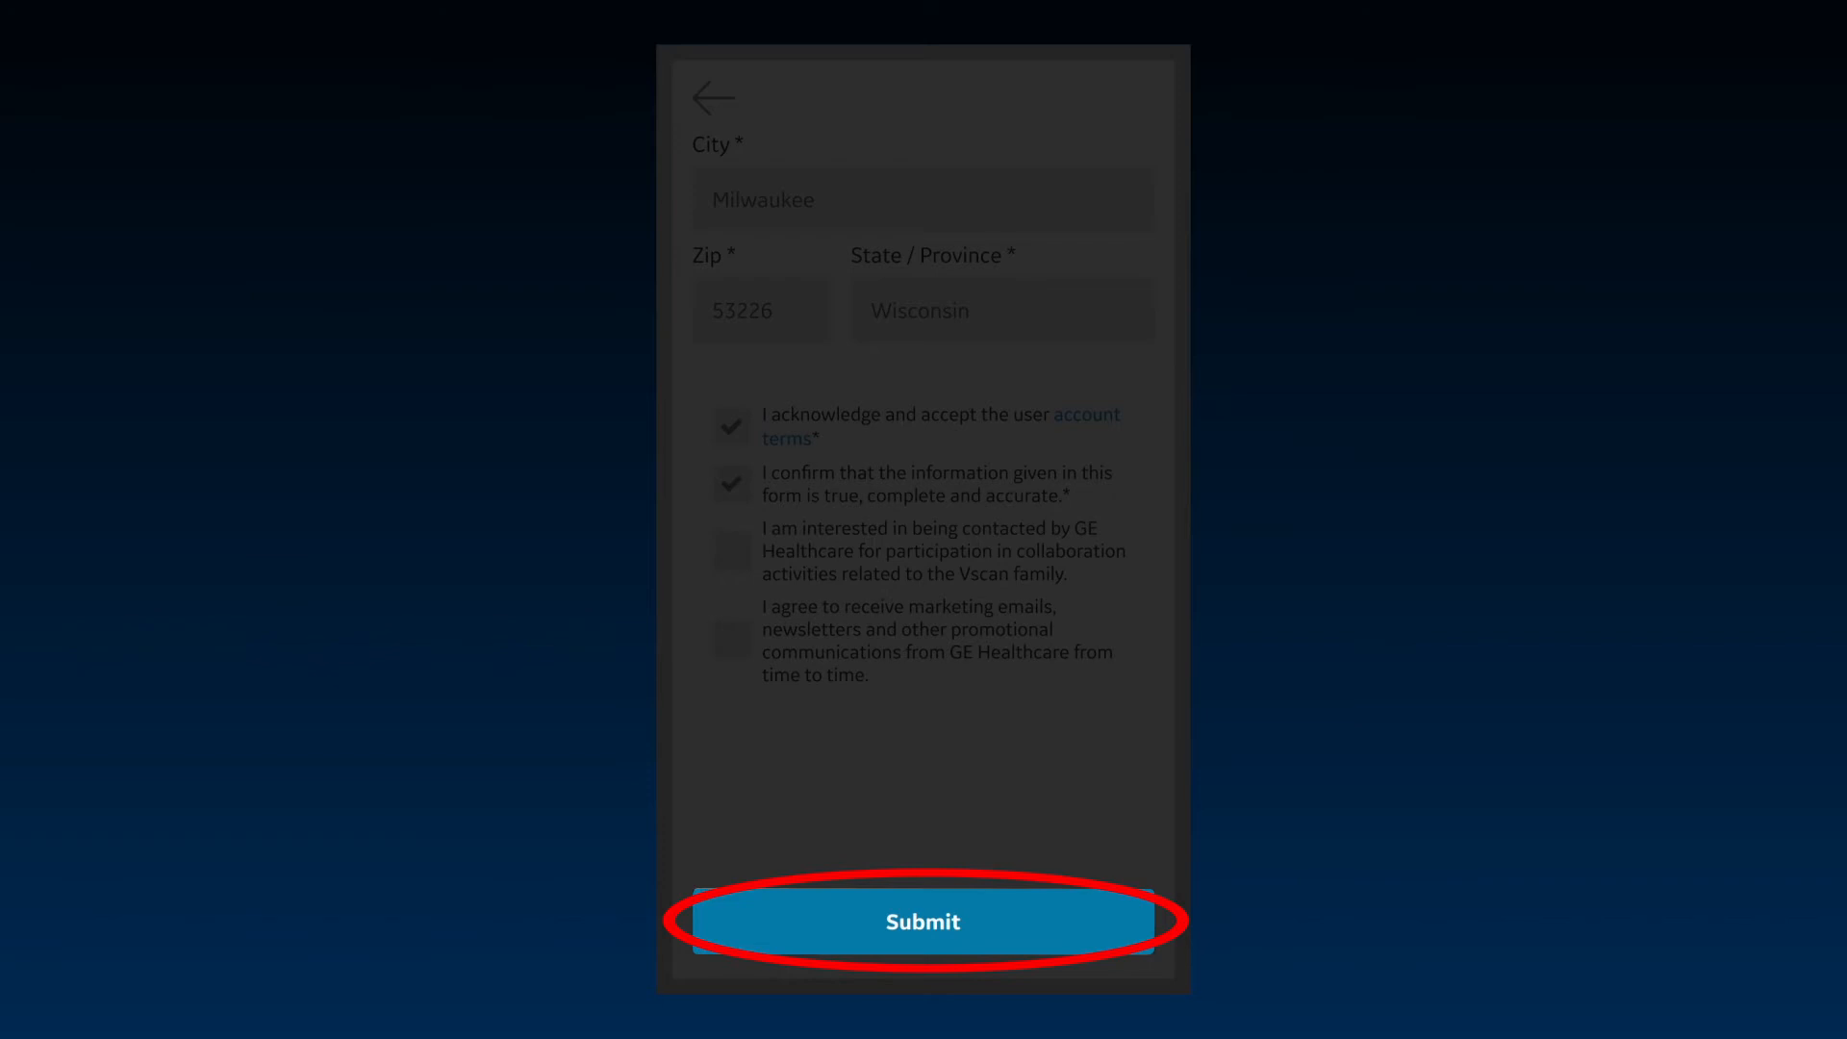
pyautogui.click(922, 922)
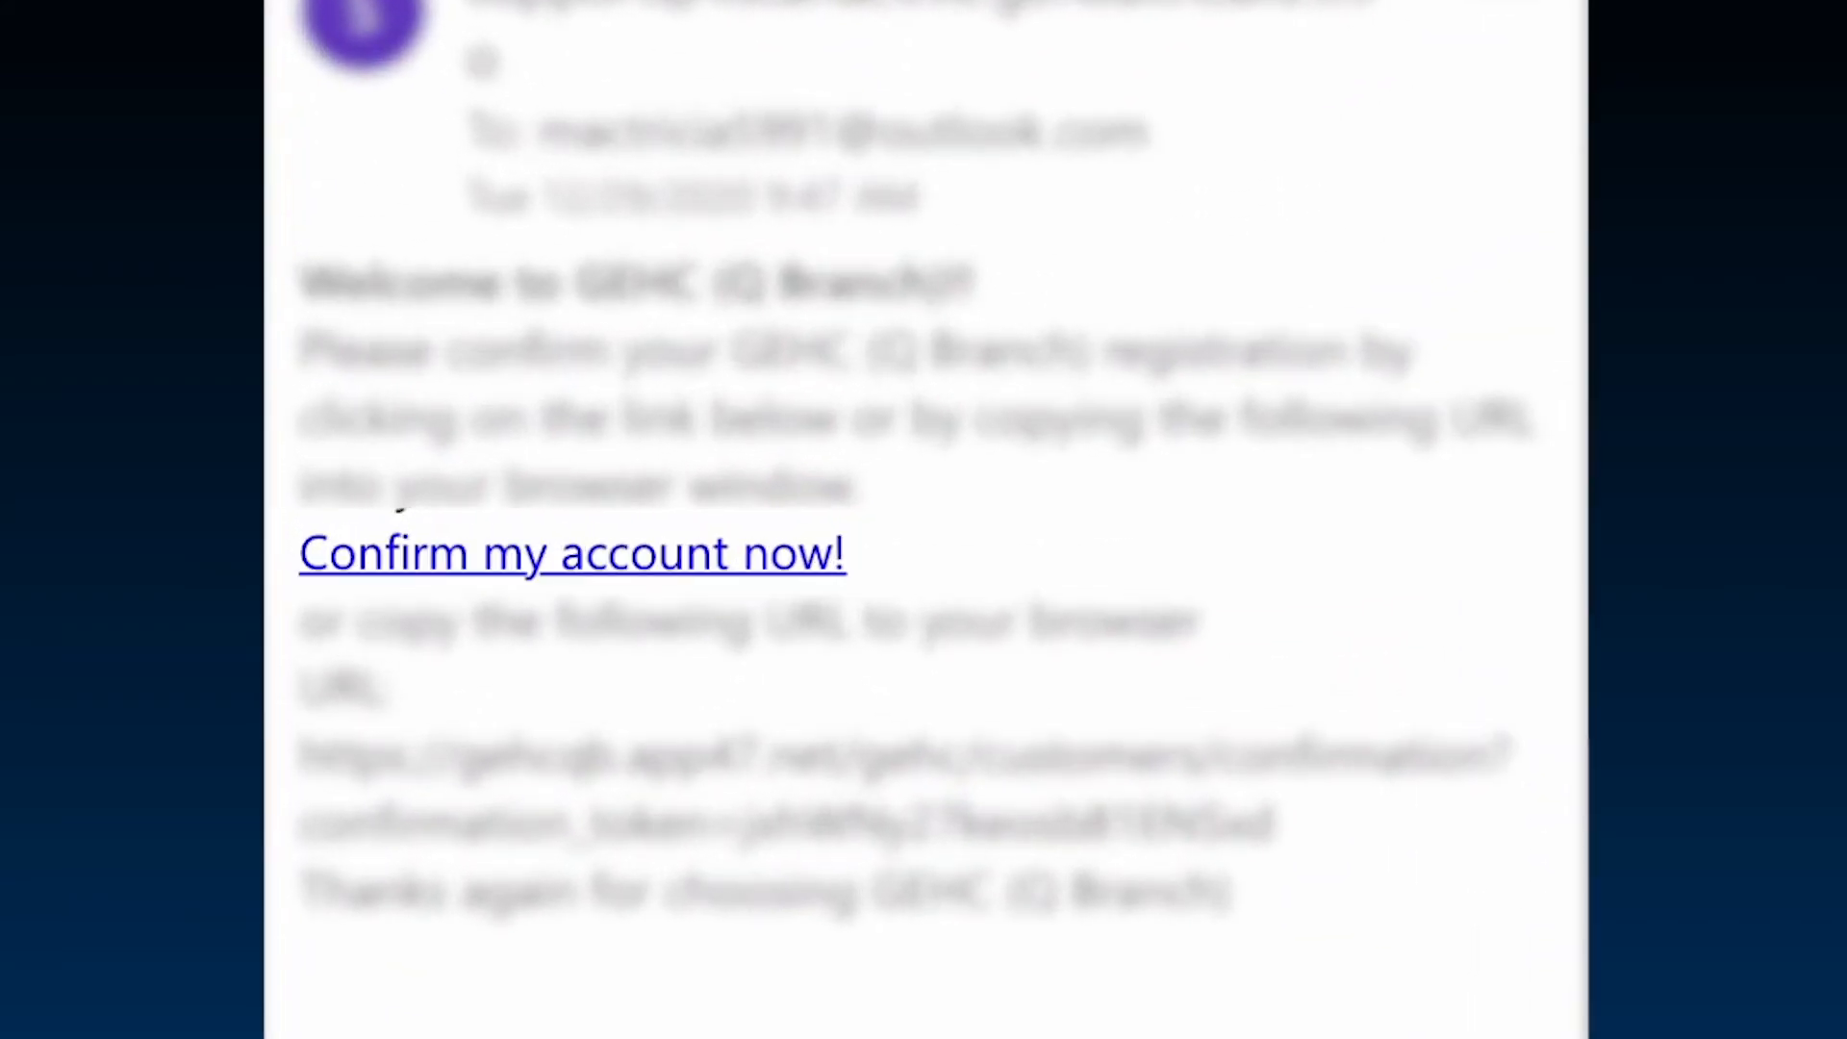
# Step: Confirm the new account via the 'Confirm my account now!' link in the welcome email
pyautogui.click(570, 552)
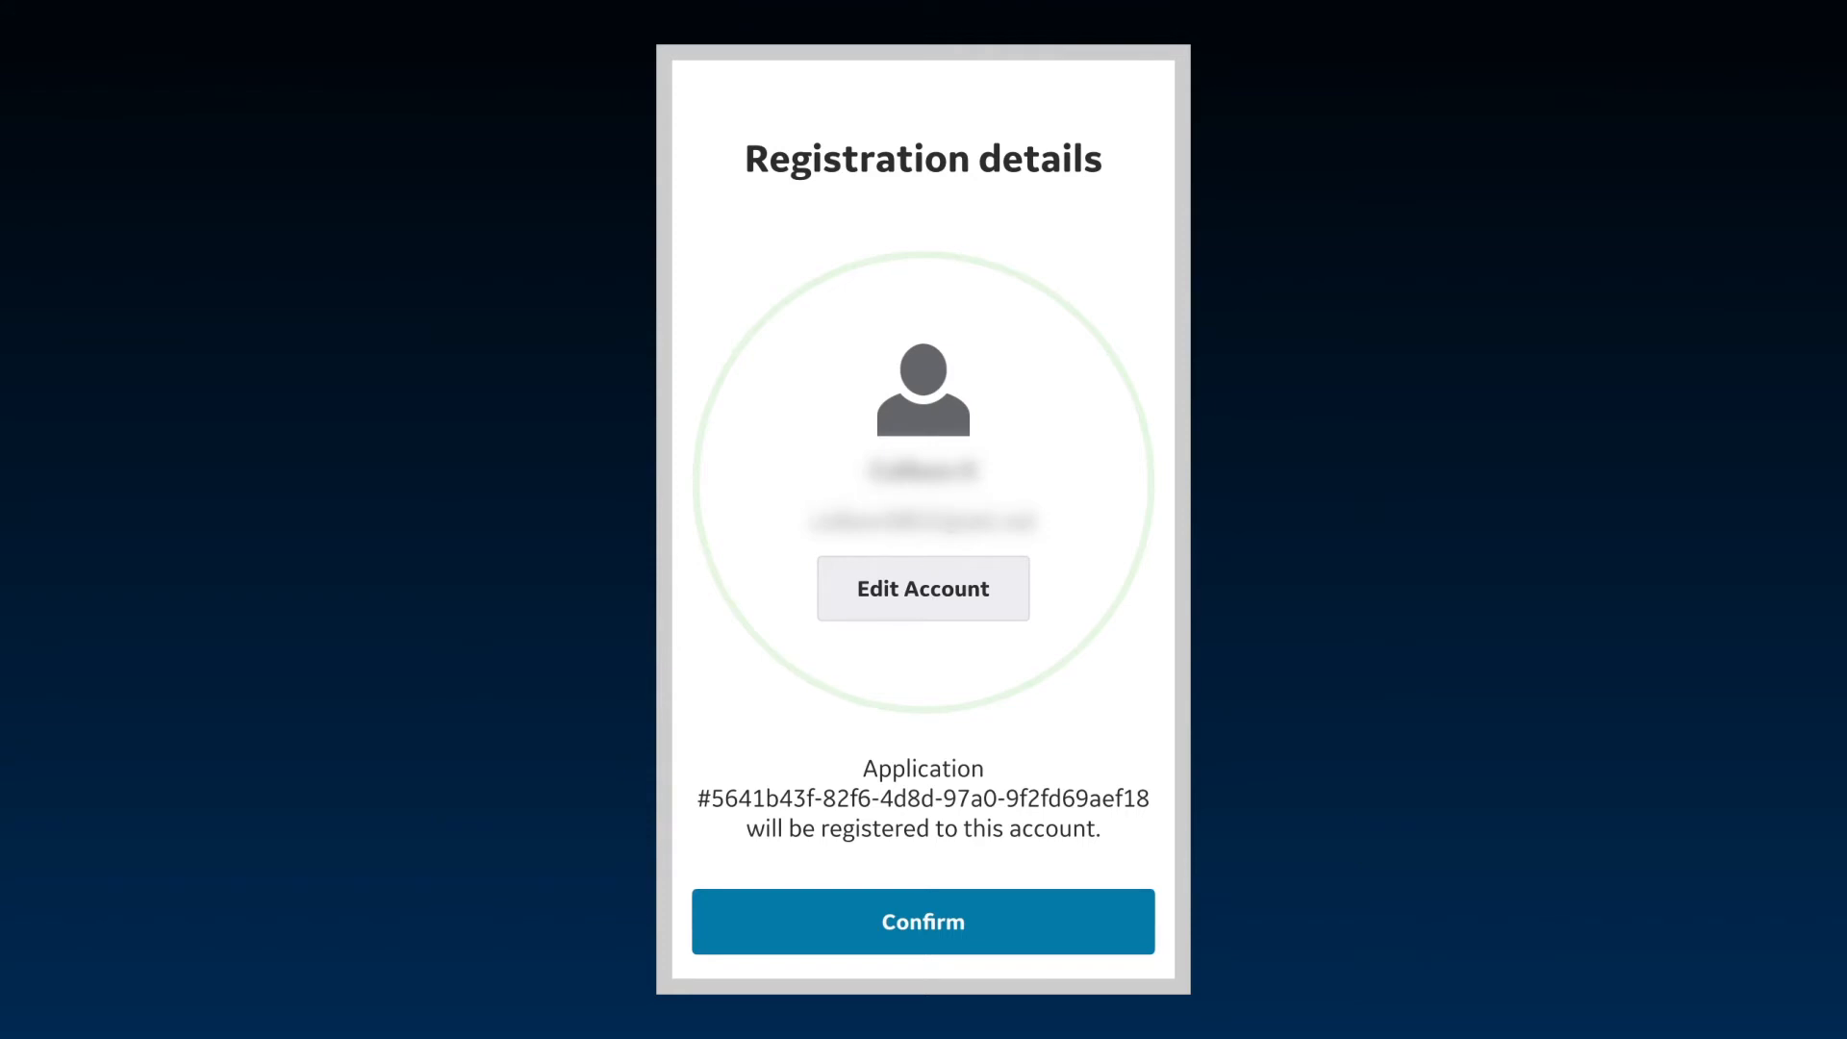
# Step: Confirm registration details so probe VA001001380 and the app show Registration Complete
pyautogui.click(921, 922)
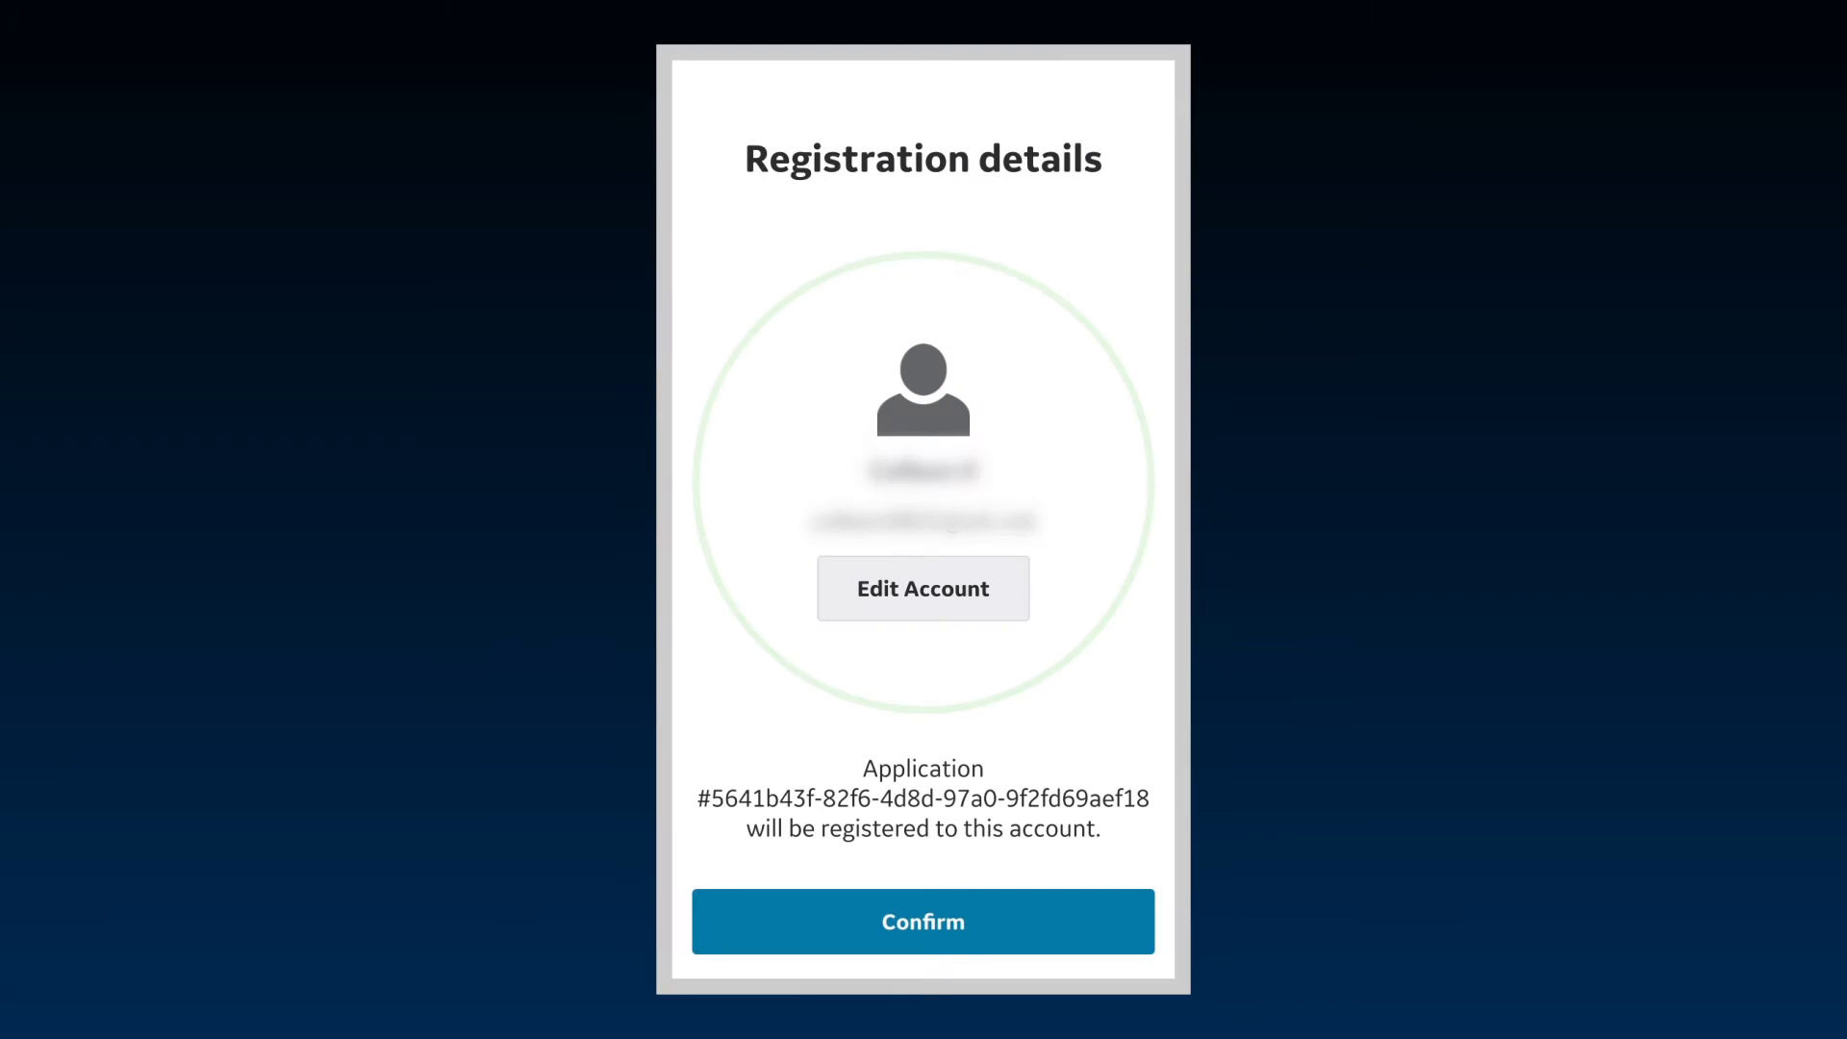
pyautogui.click(921, 921)
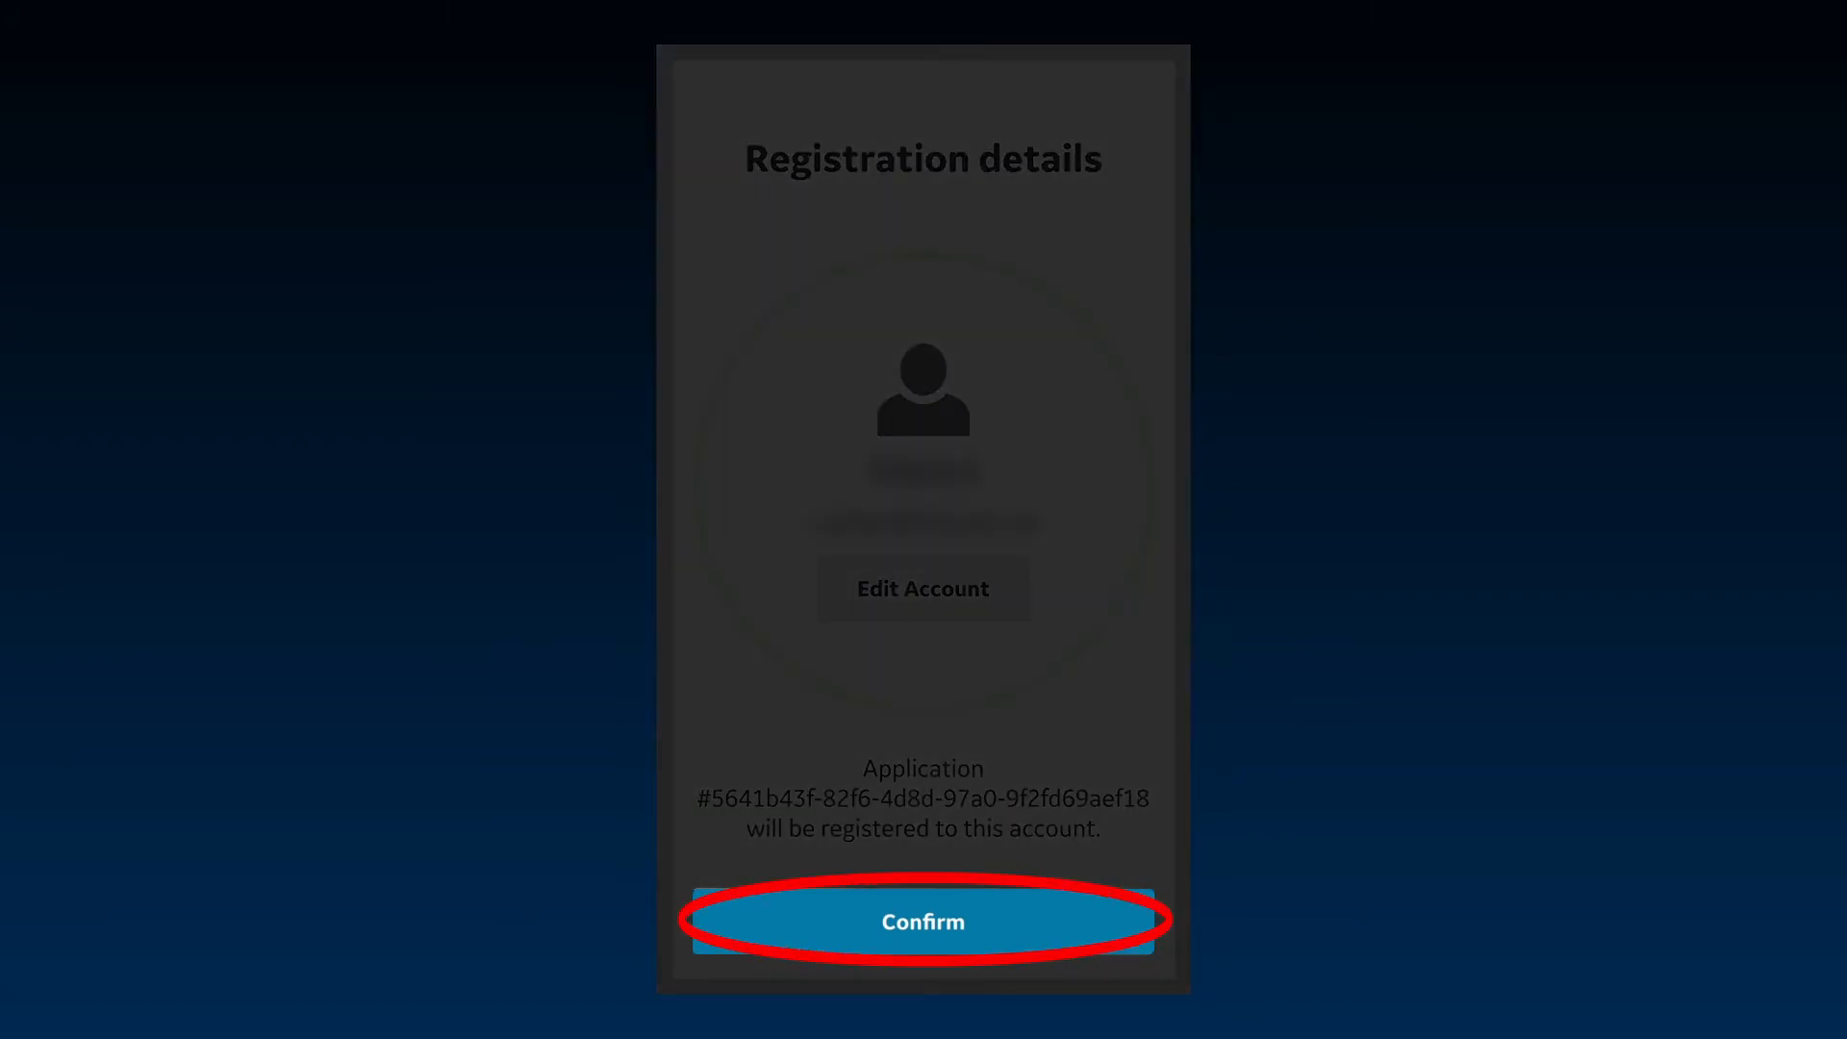
pyautogui.click(922, 922)
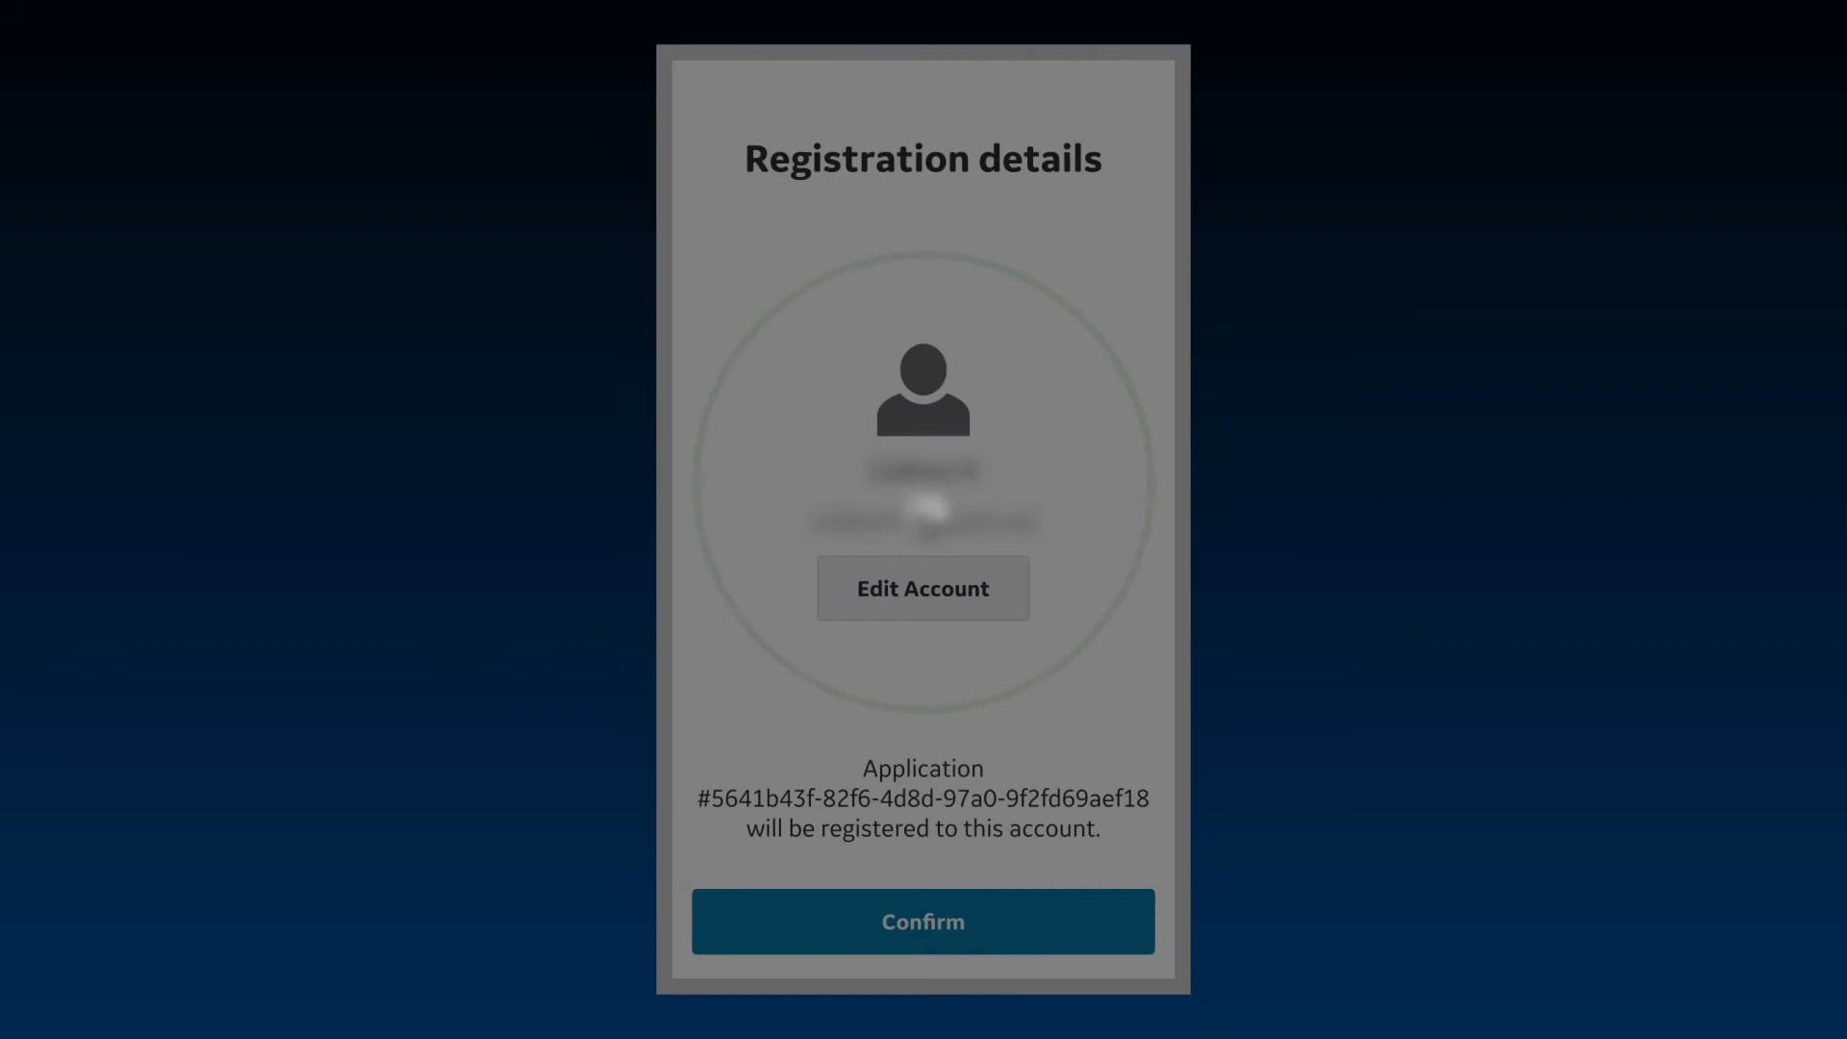
pyautogui.click(922, 921)
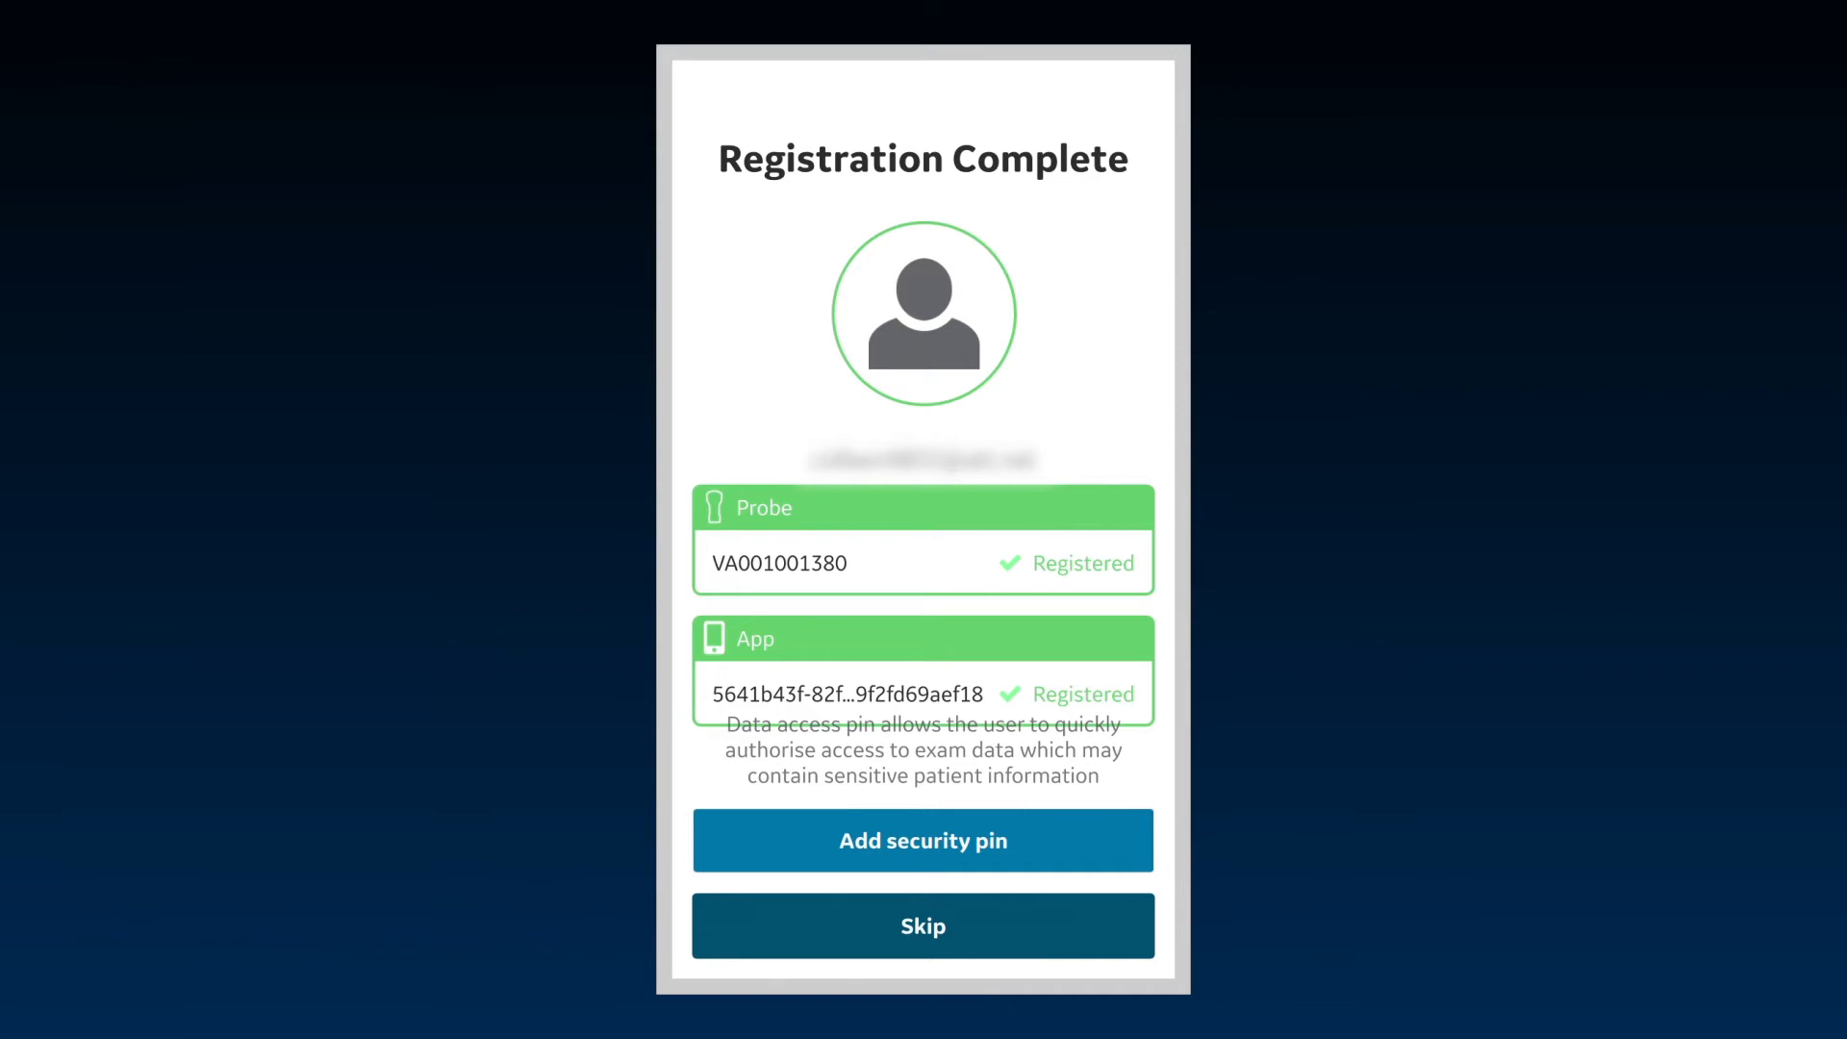
pyautogui.click(922, 841)
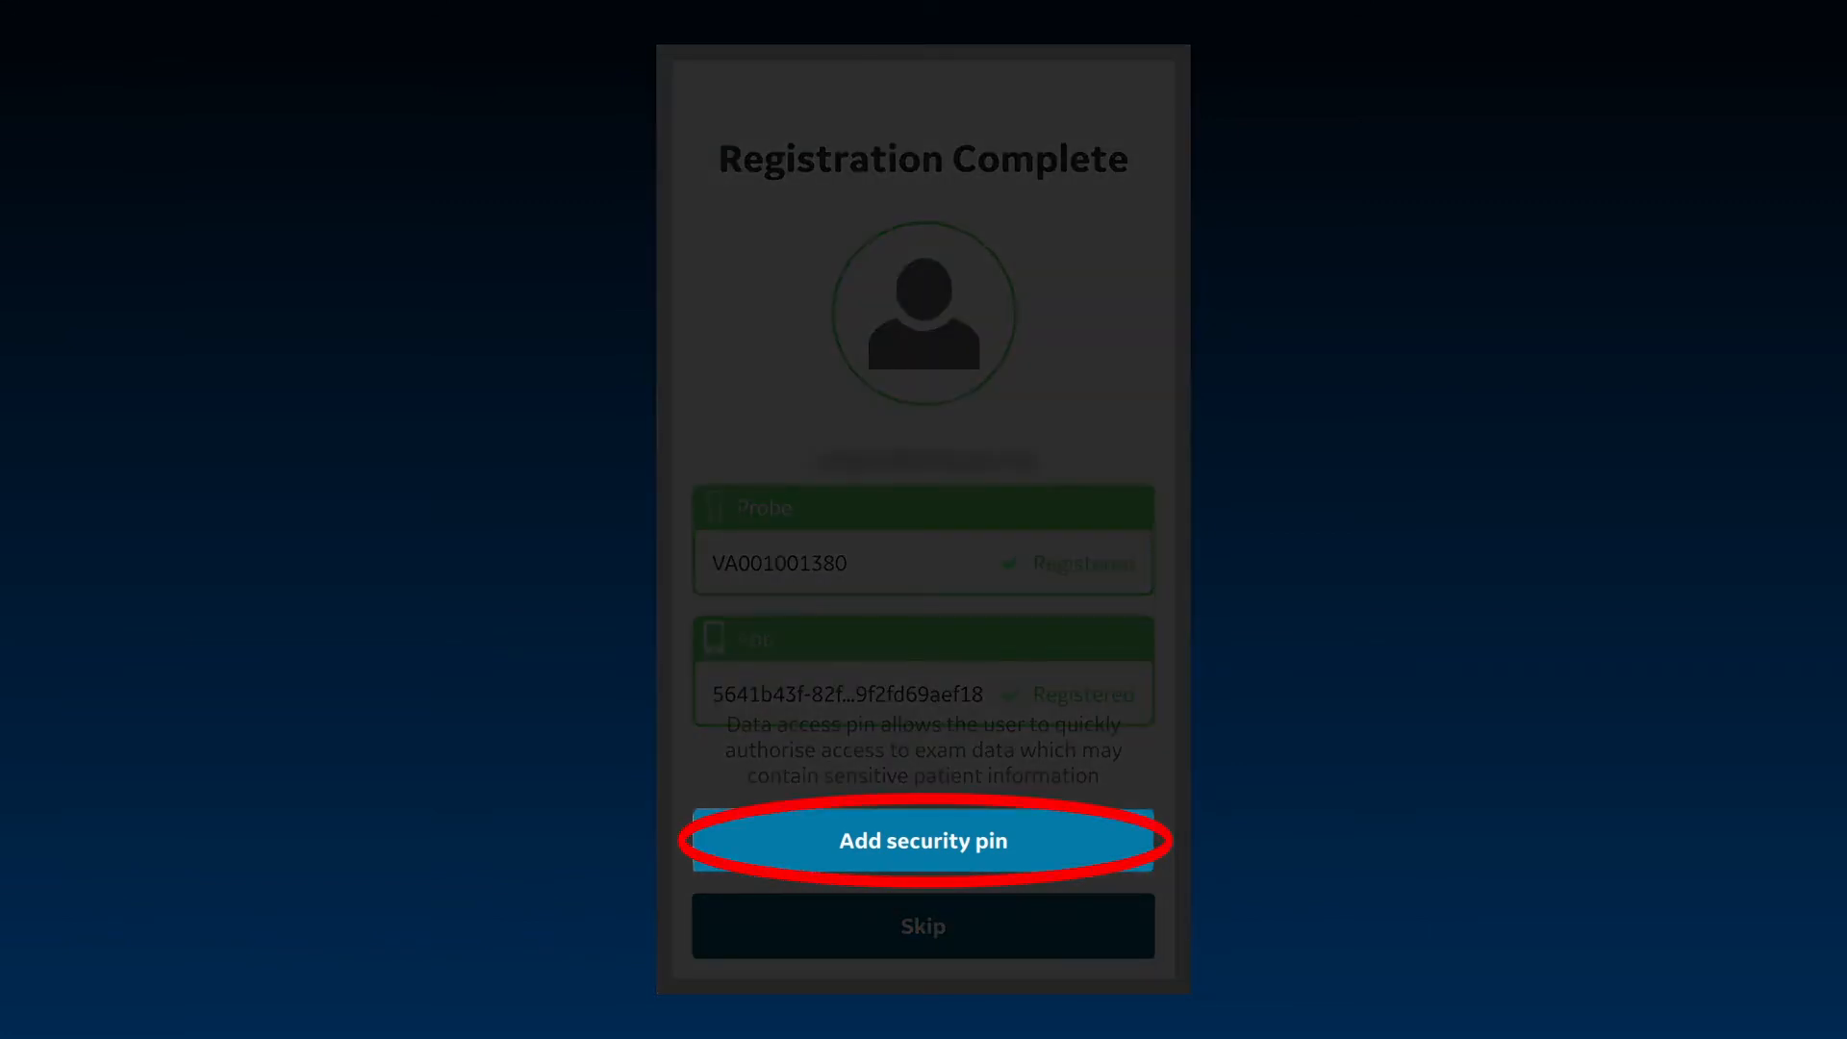
pyautogui.click(921, 841)
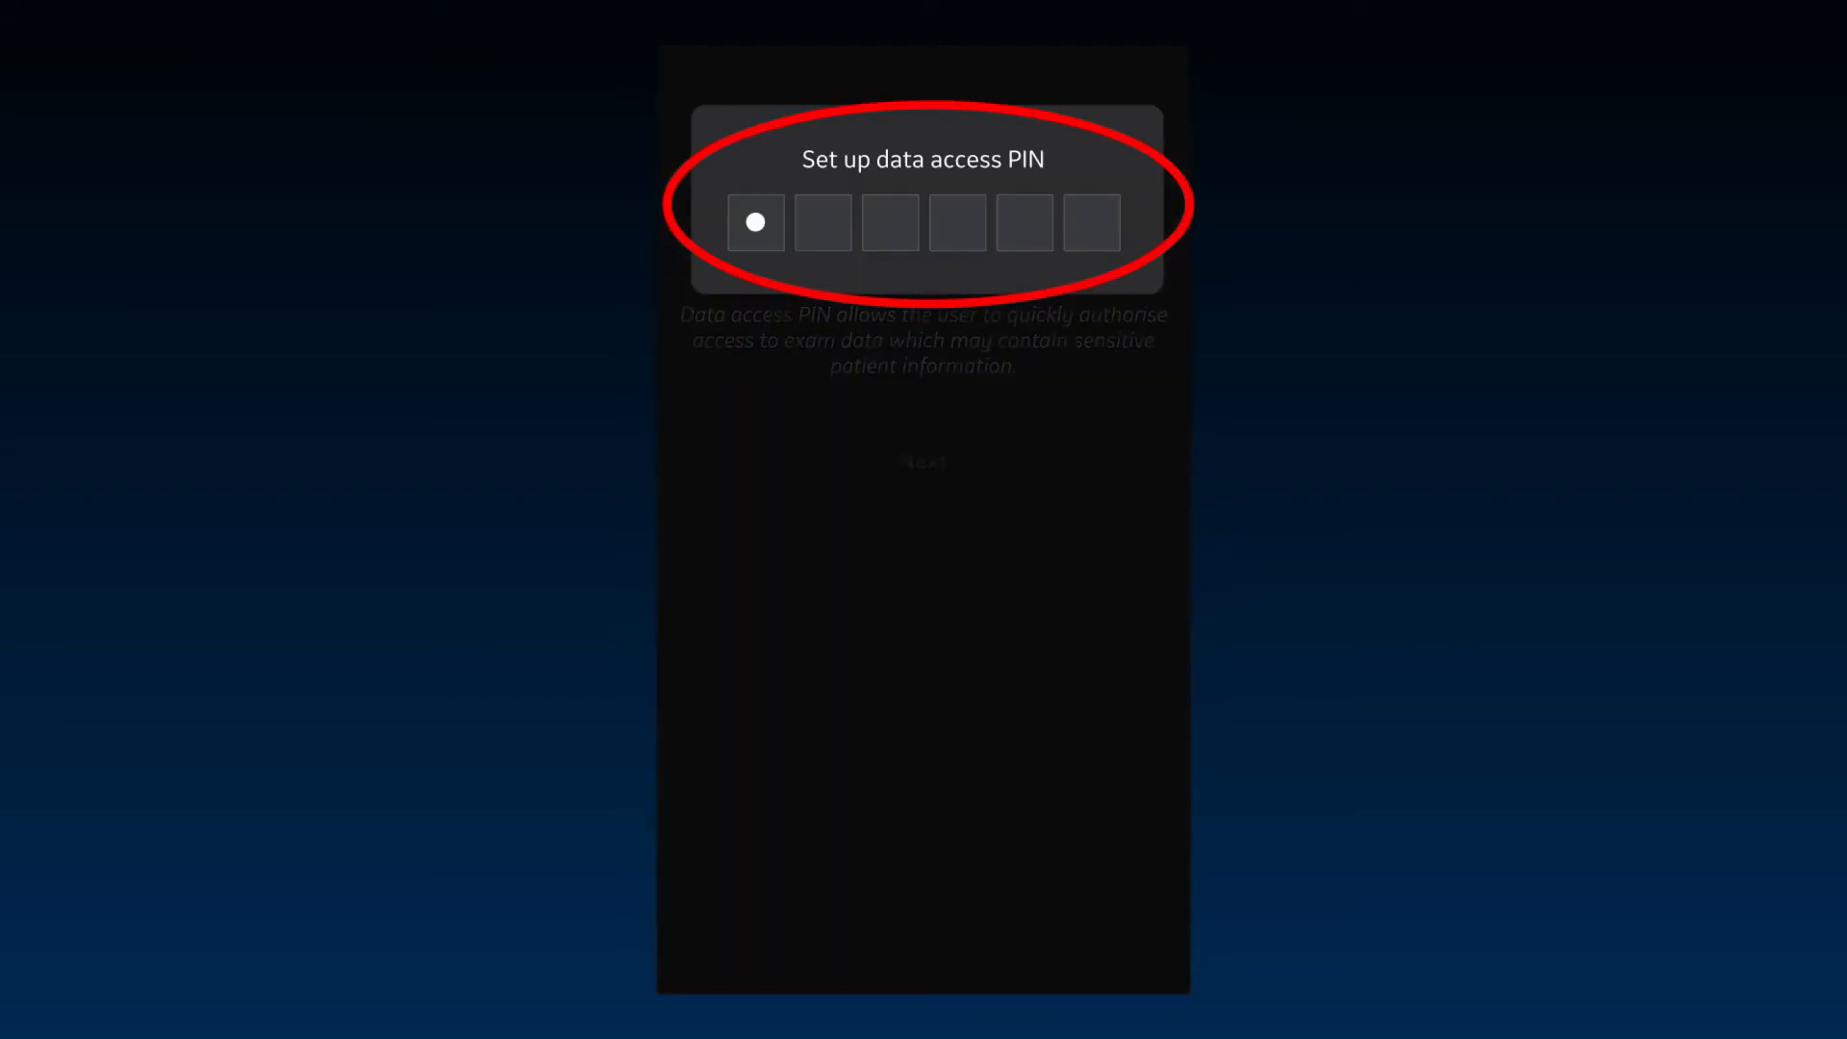
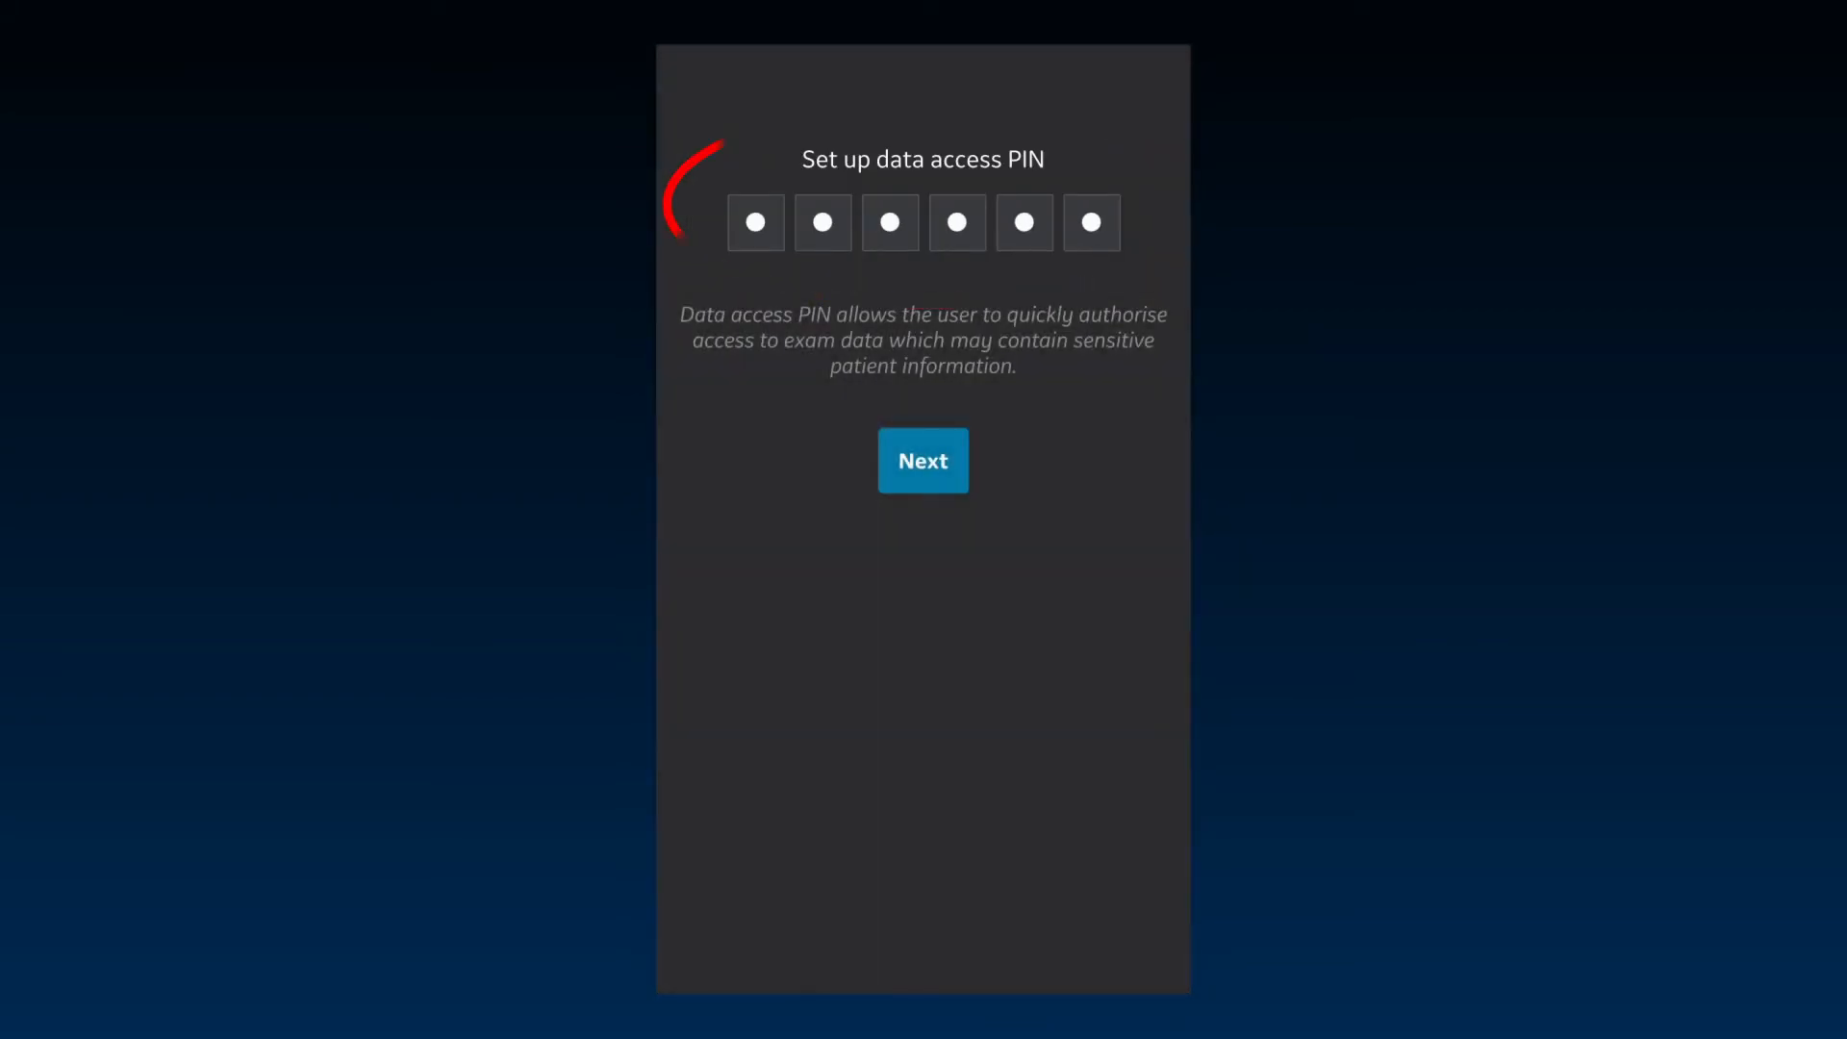
pyautogui.click(922, 460)
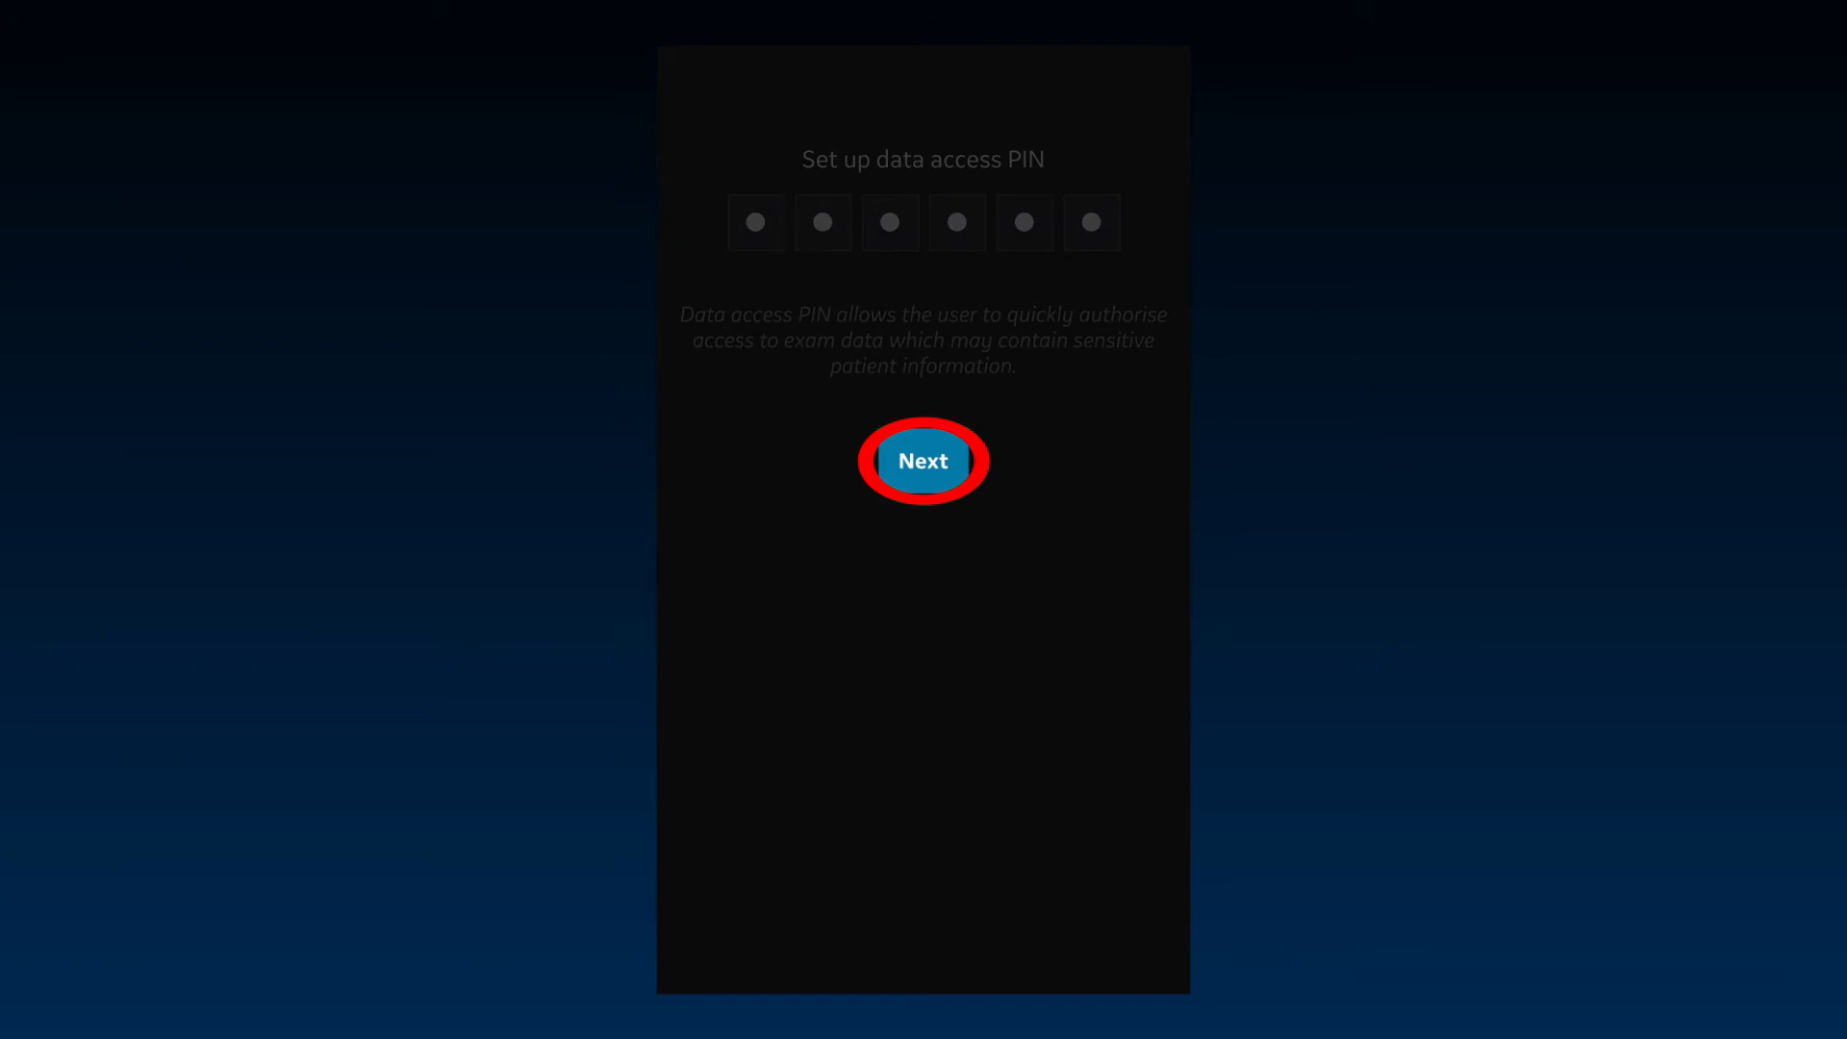
pyautogui.click(922, 460)
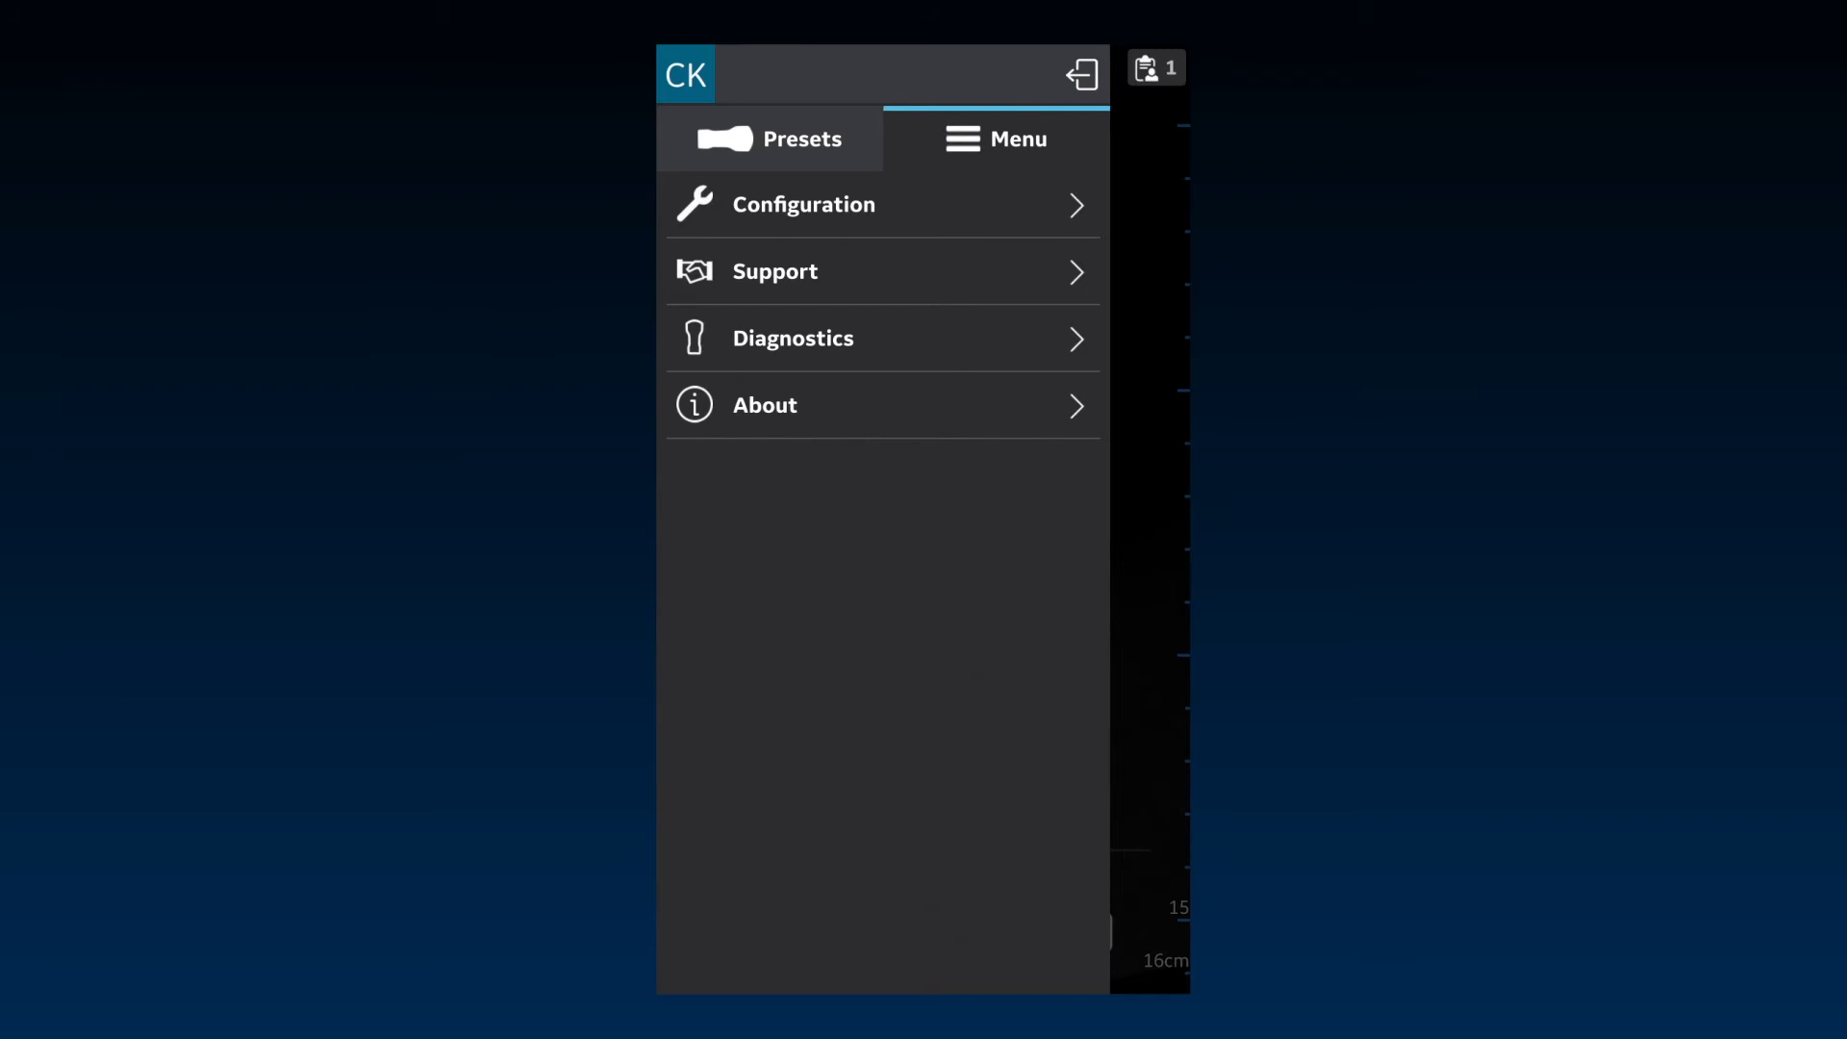
# Step: Show the registered devices list from Menu > About
pyautogui.click(995, 139)
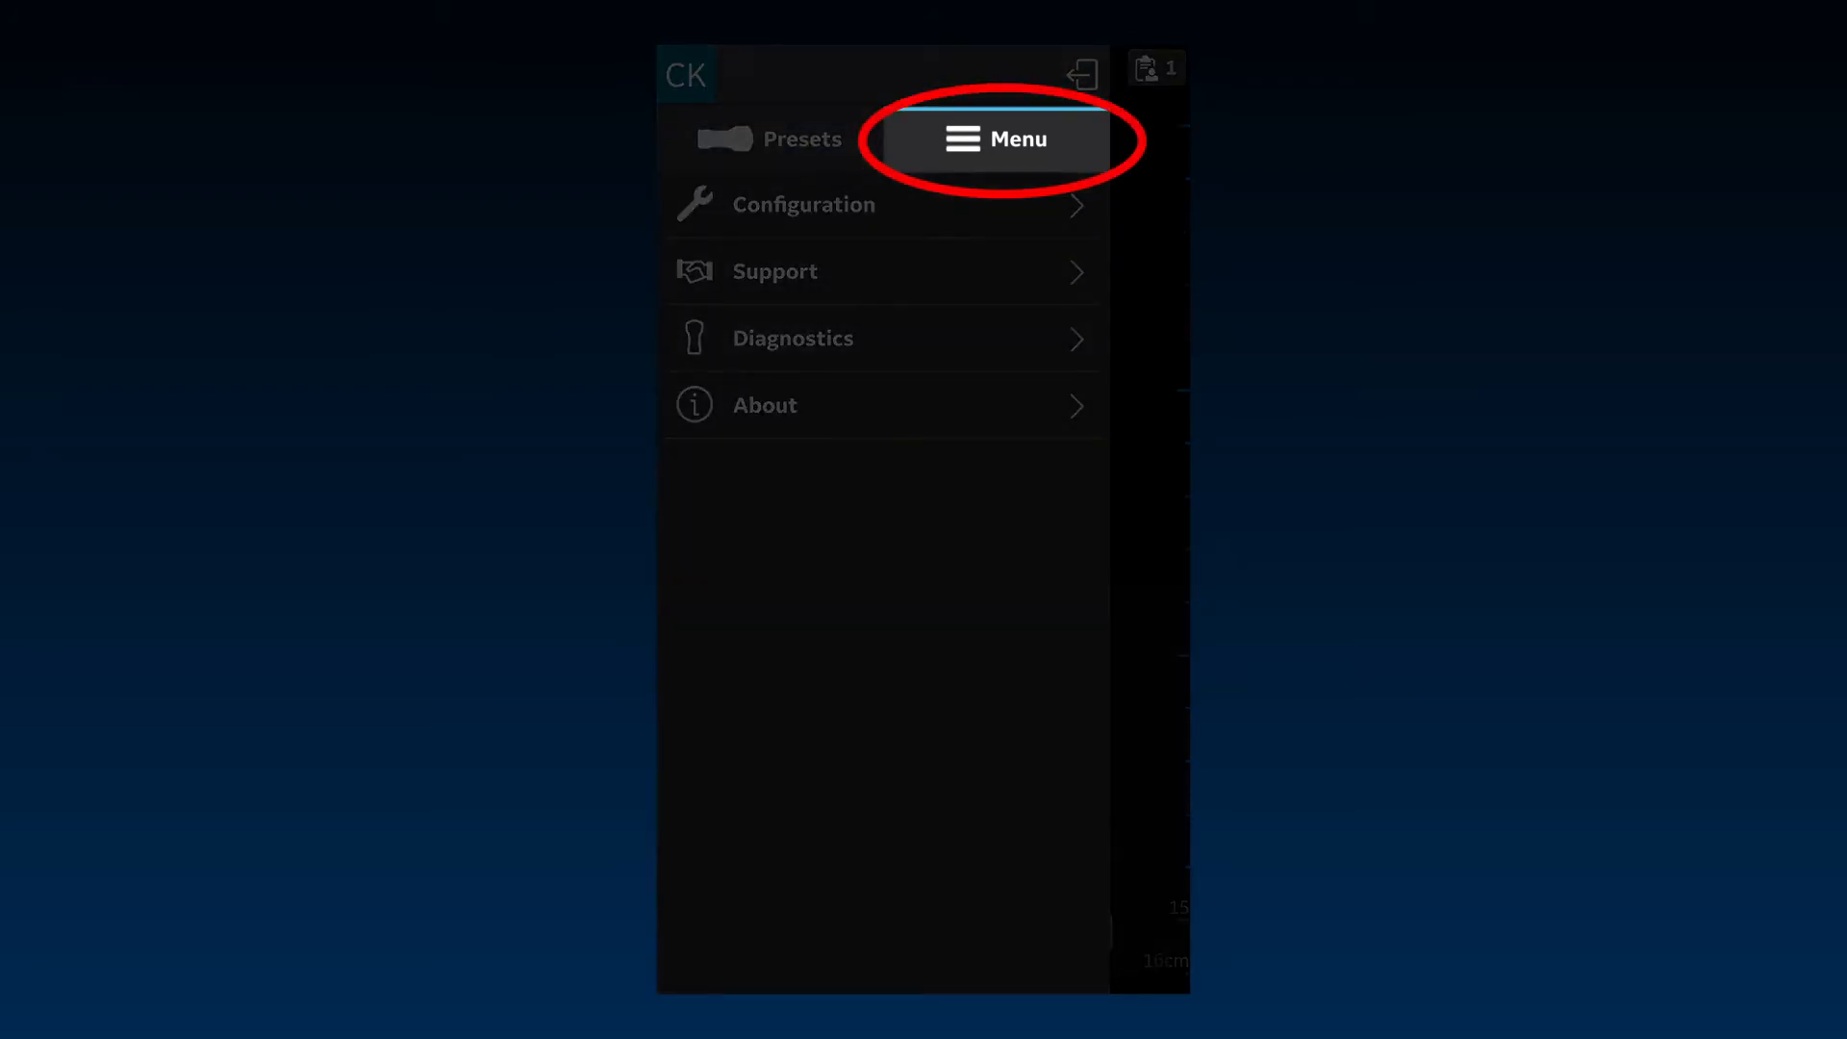
pyautogui.click(881, 404)
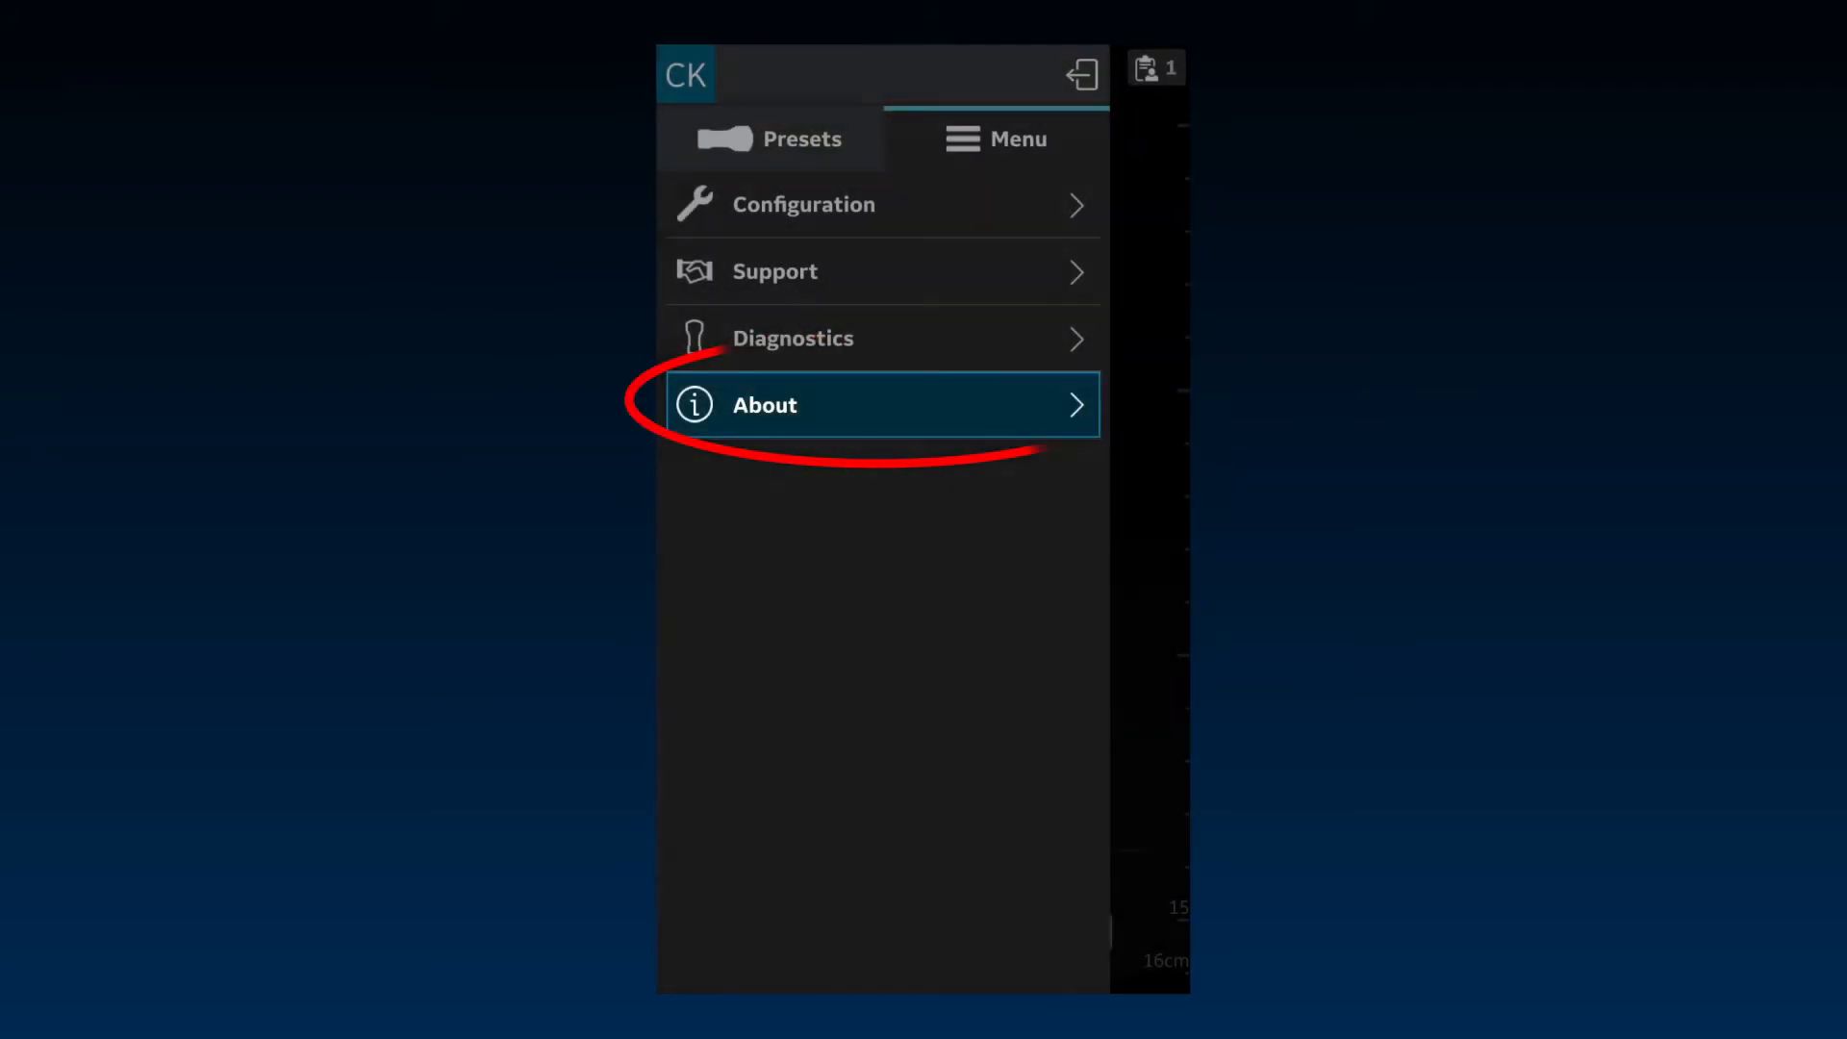
pyautogui.click(764, 404)
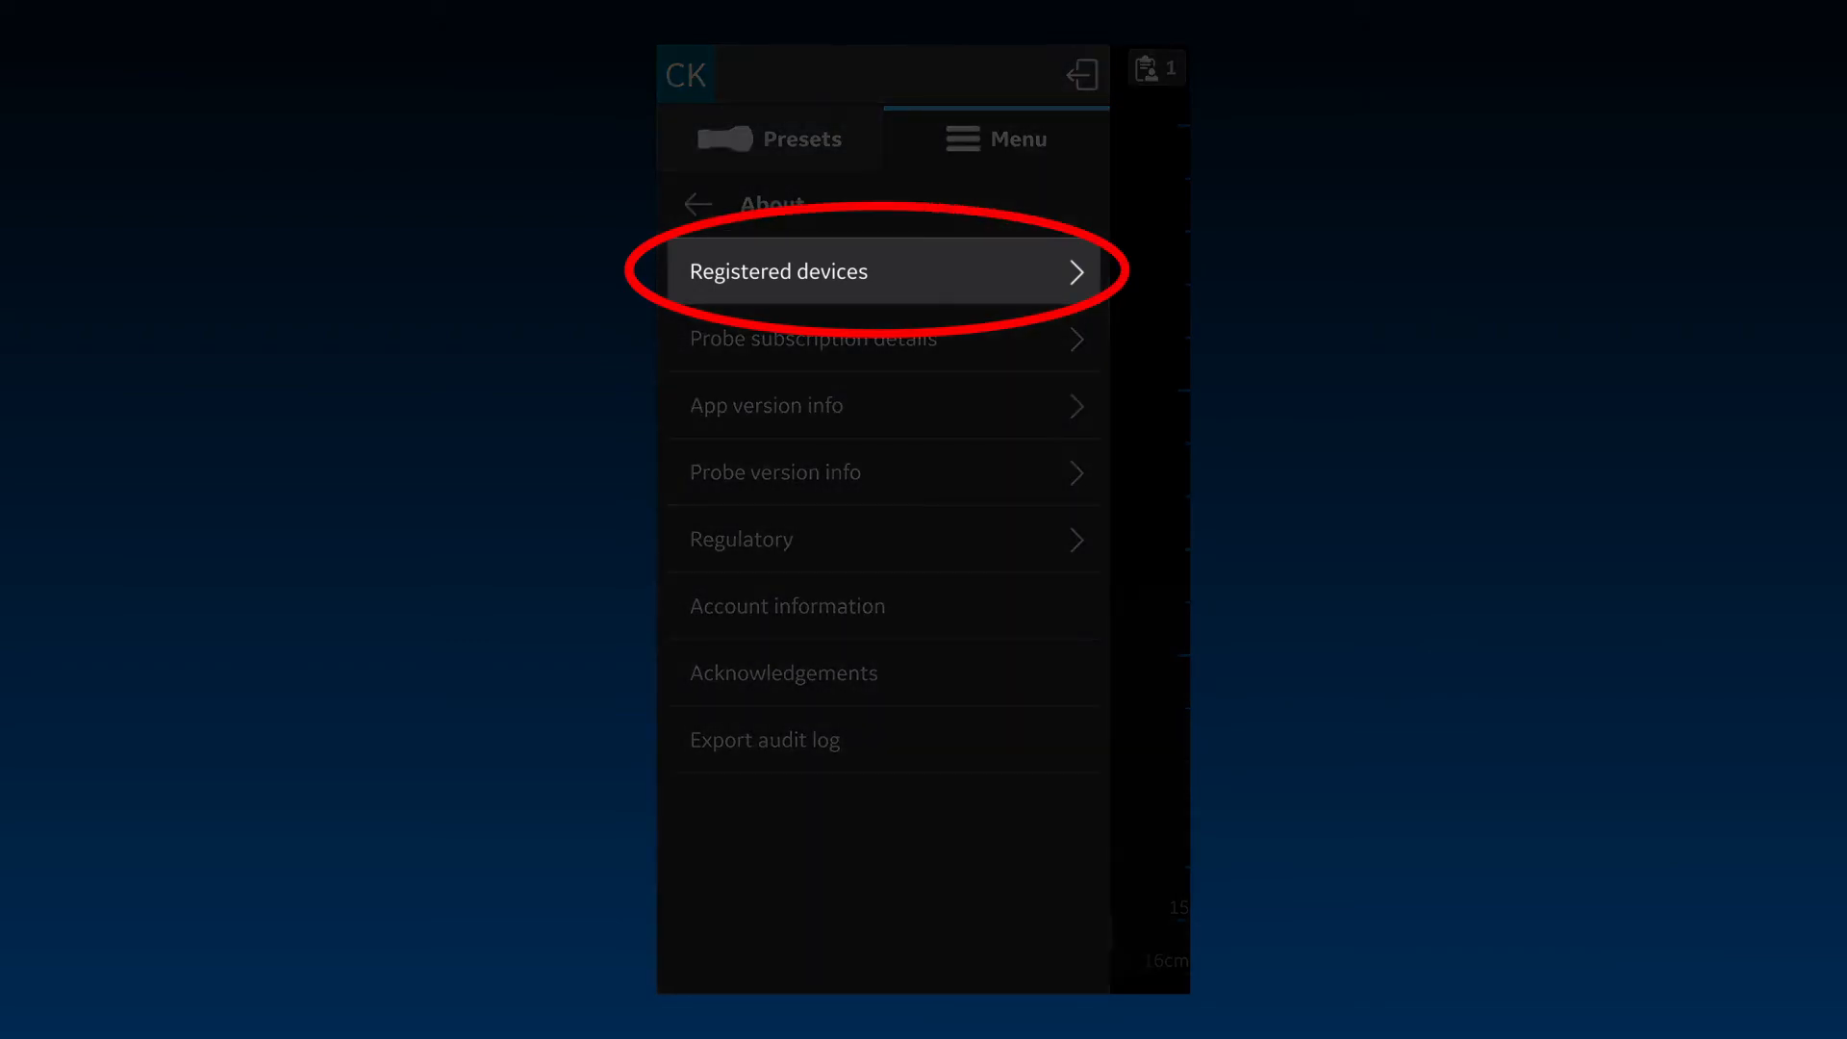
pyautogui.click(778, 272)
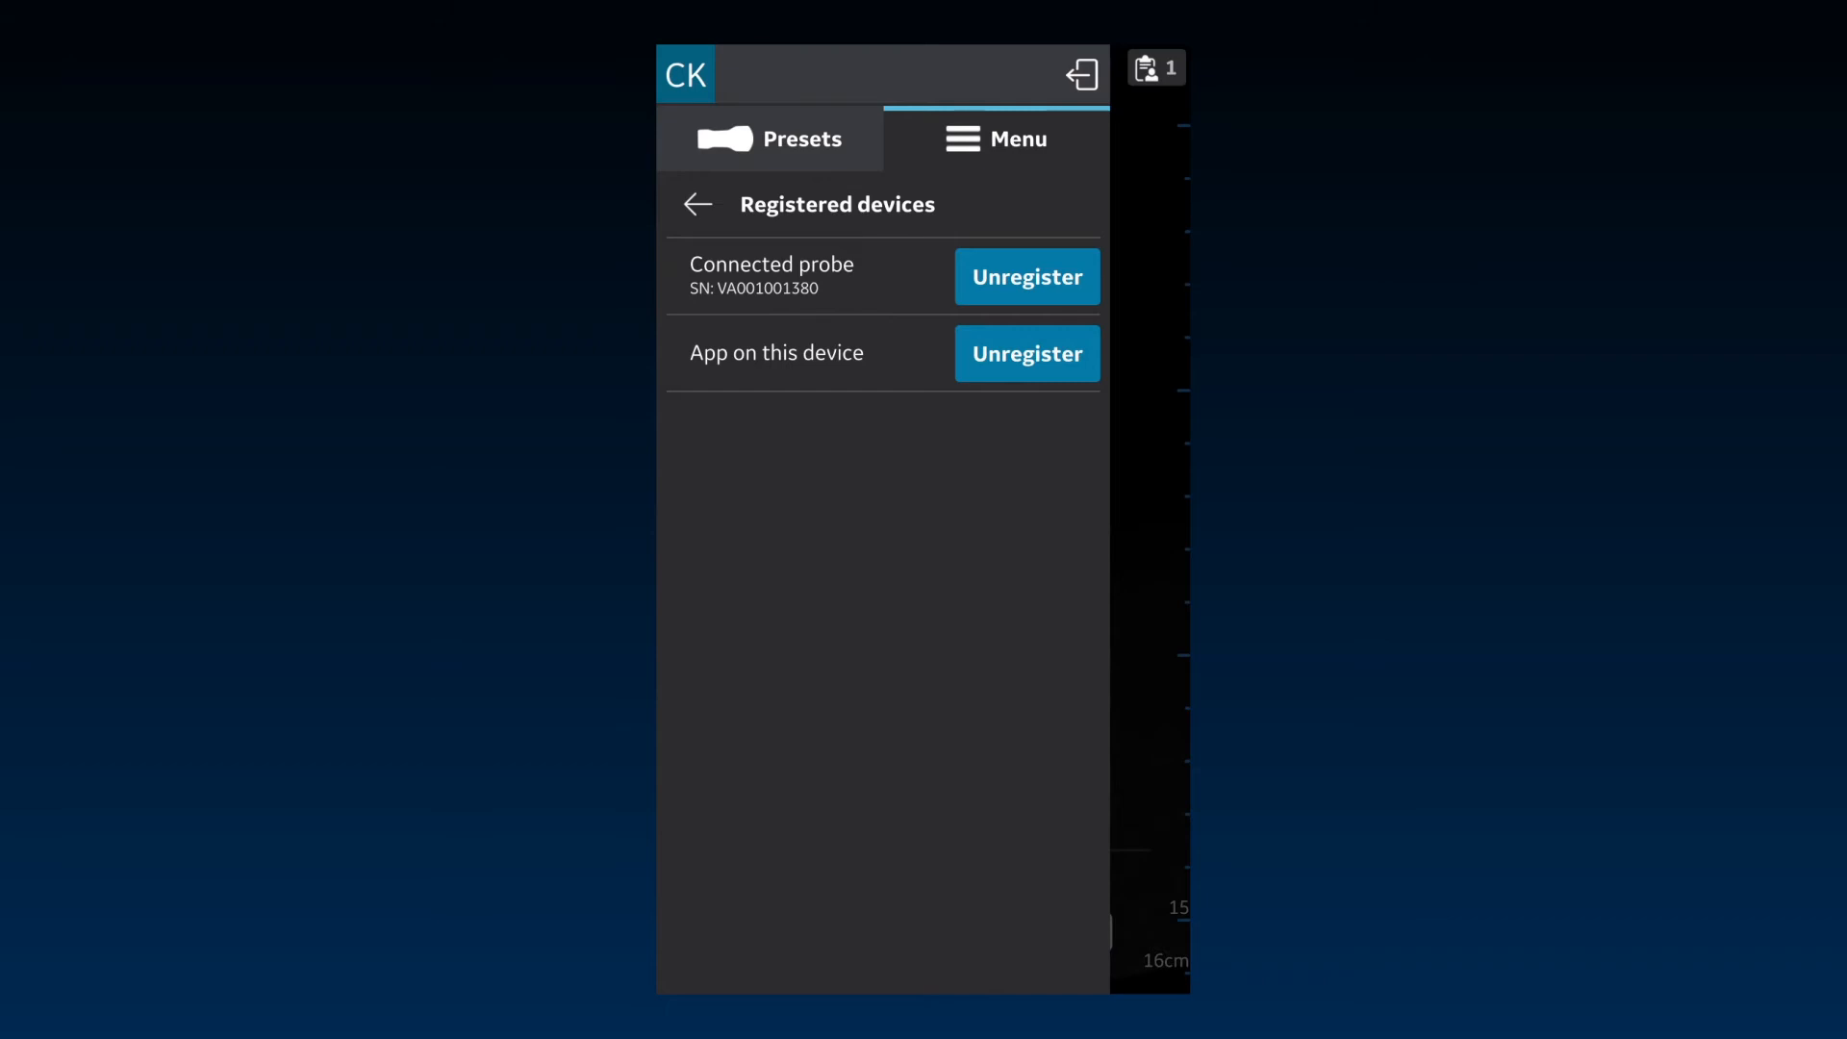
# Step: Unregister the connected probe and confirm, returning to the sign-in screen
pyautogui.click(1026, 277)
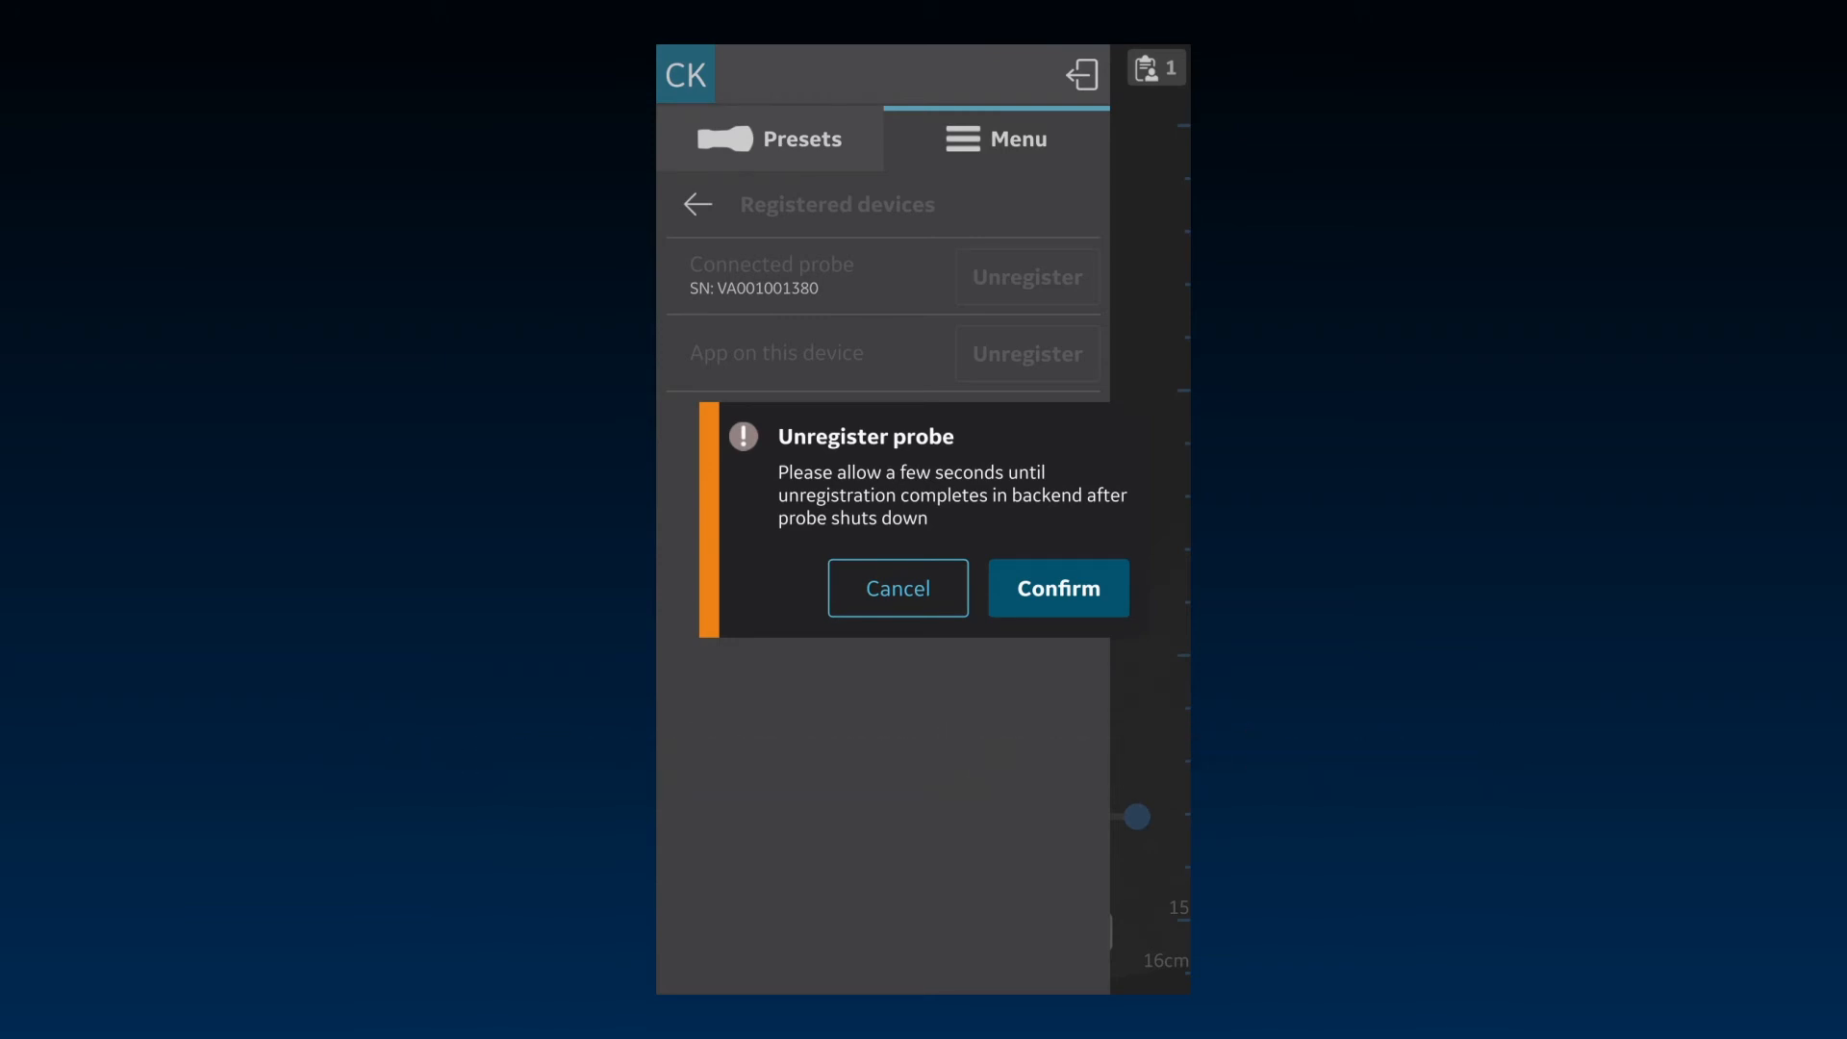
pyautogui.click(1056, 589)
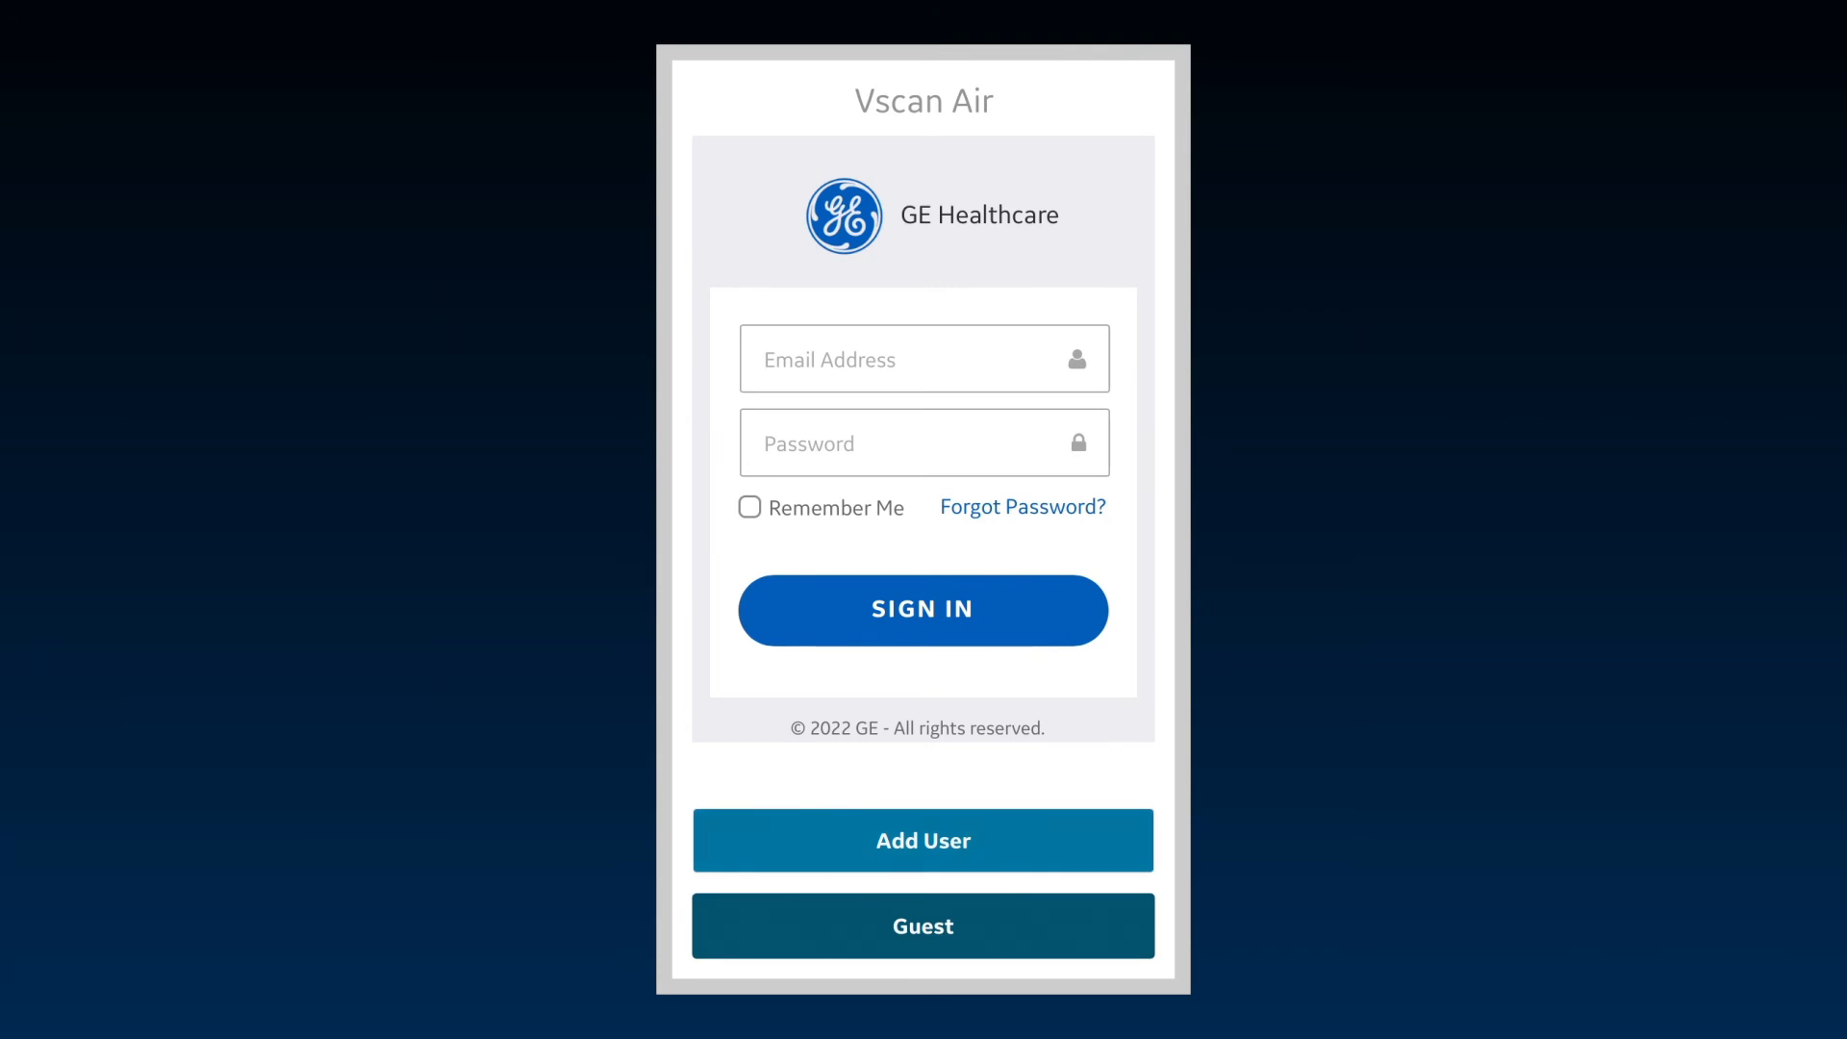
# Step: Add a new user by submitting their email address and its confirmation
pyautogui.click(922, 840)
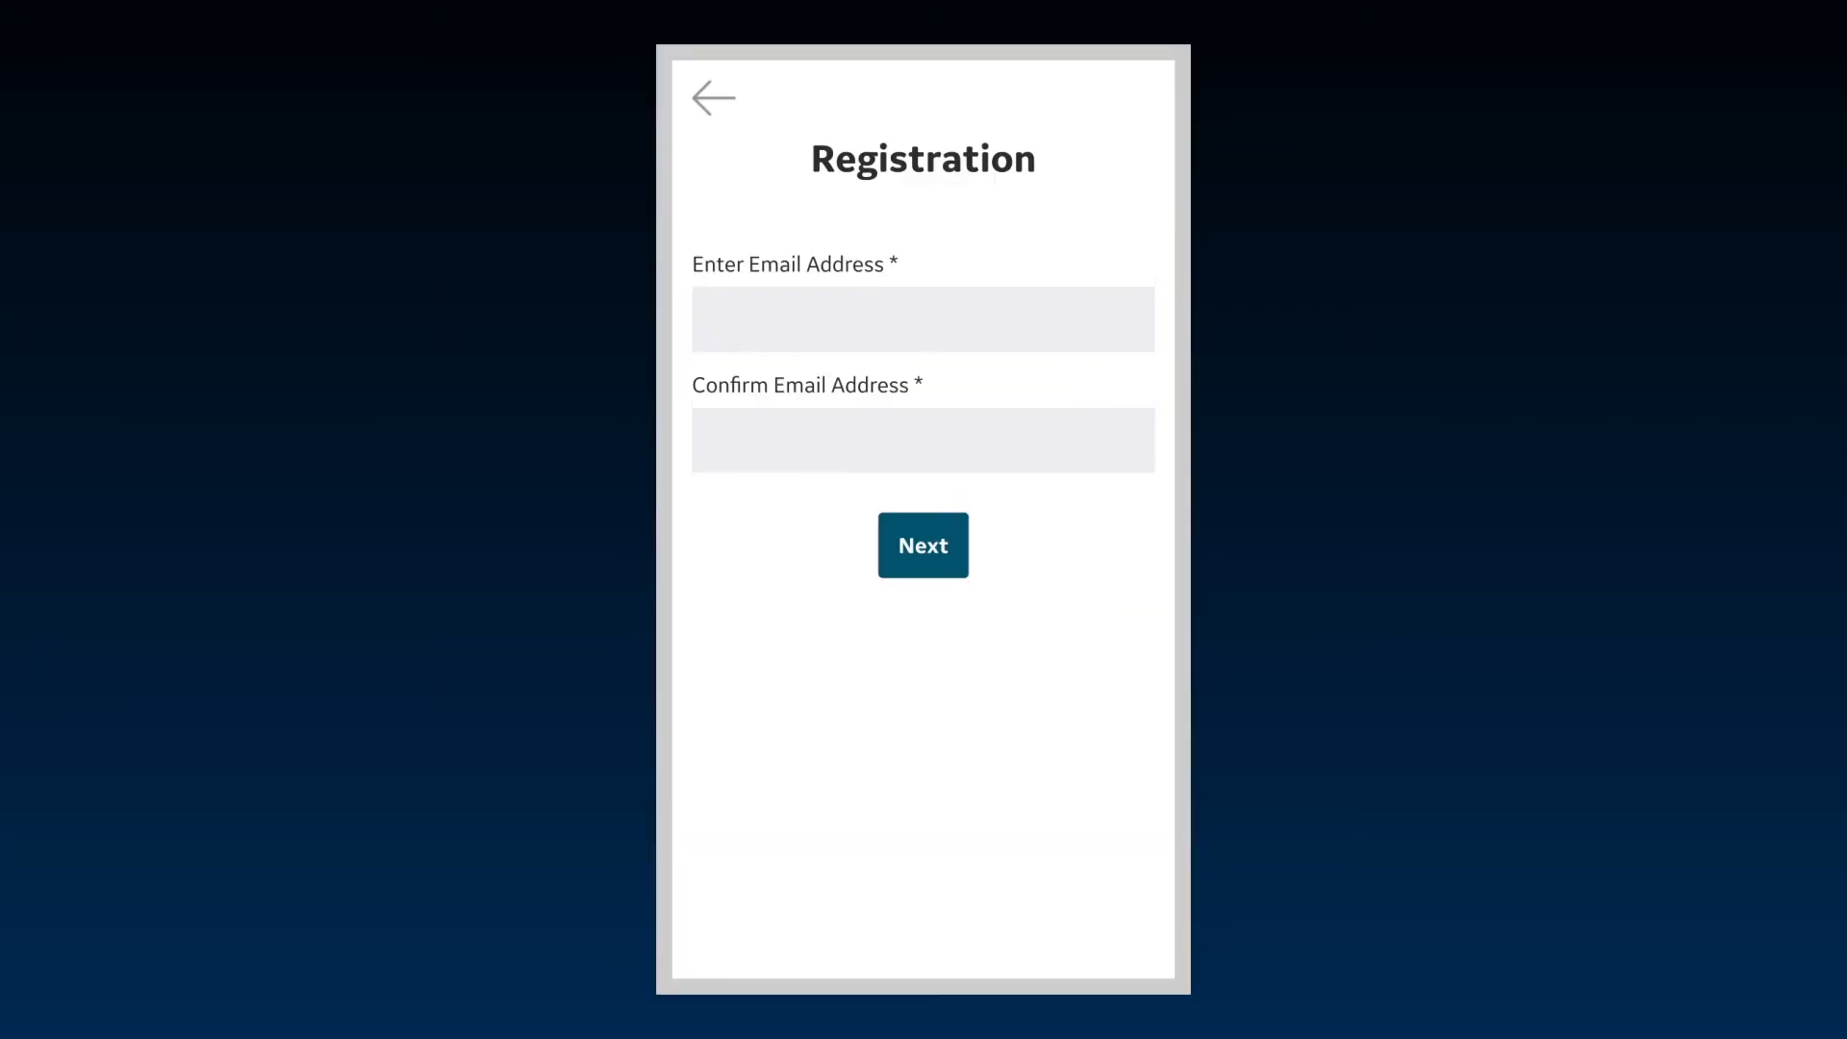
pyautogui.click(922, 317)
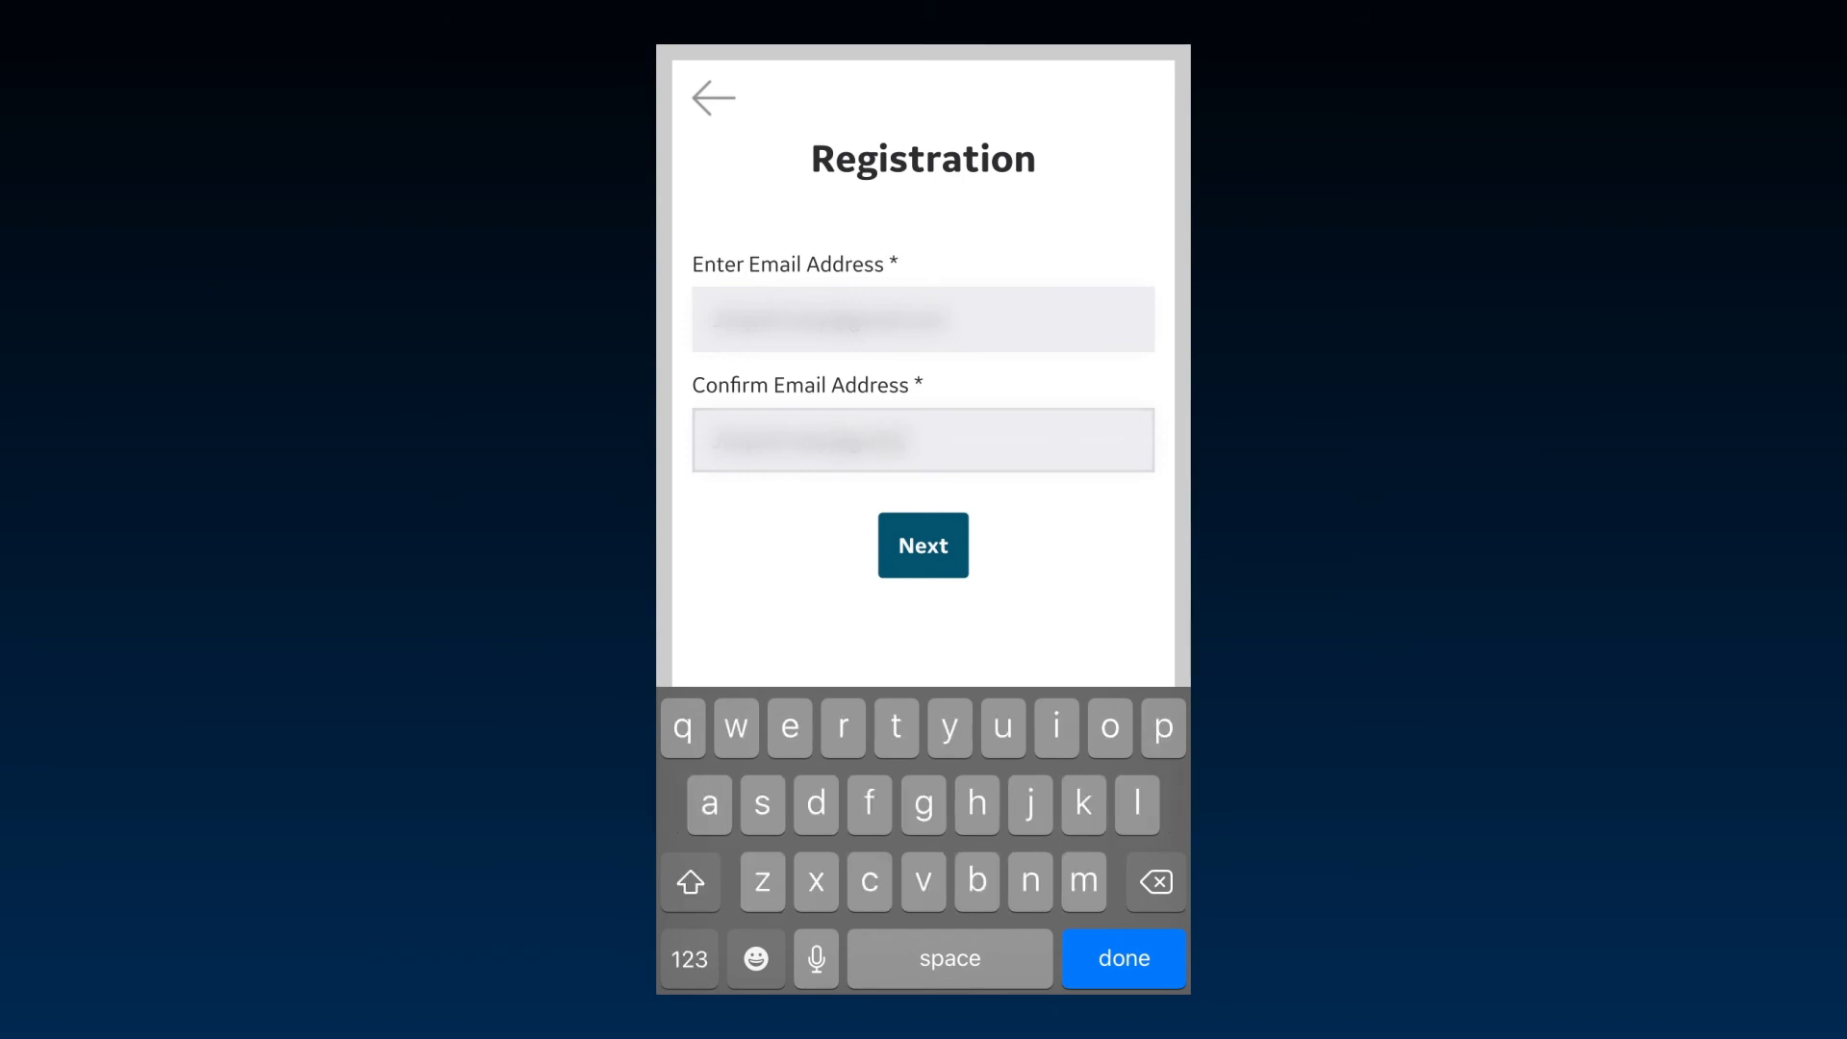
pyautogui.click(921, 544)
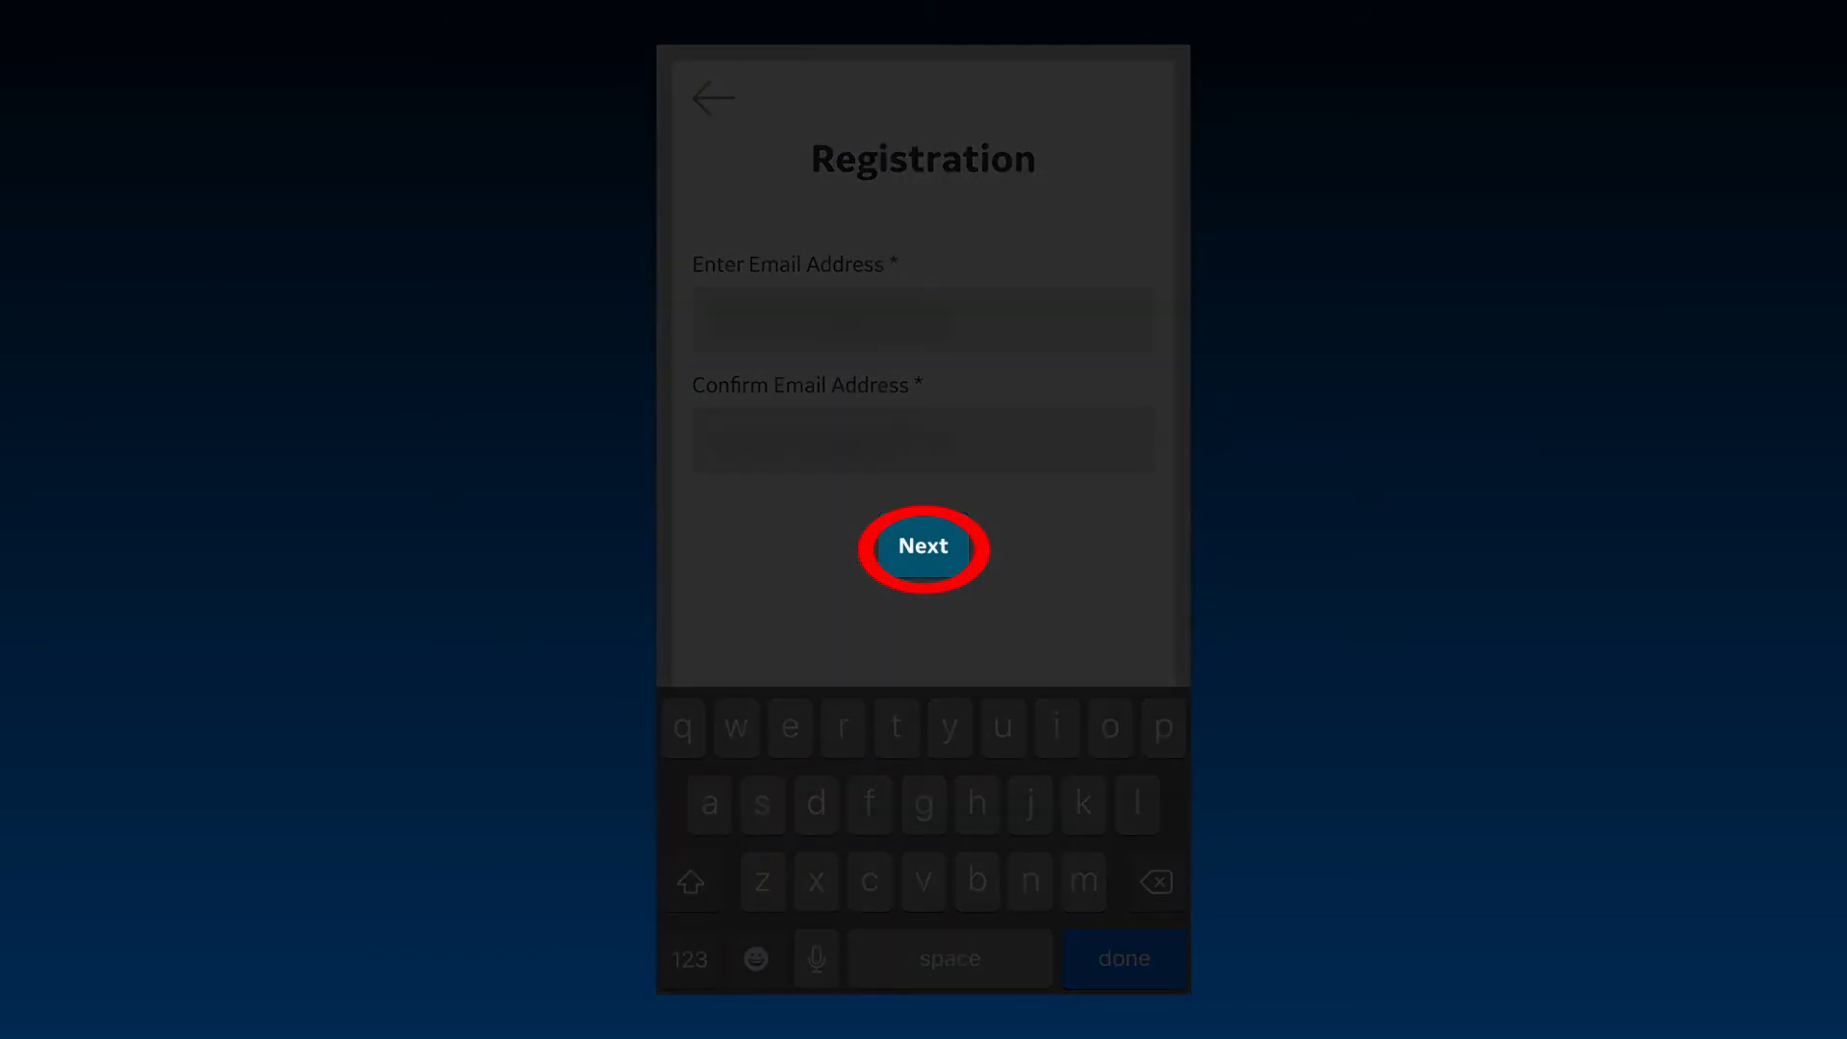
pyautogui.click(922, 547)
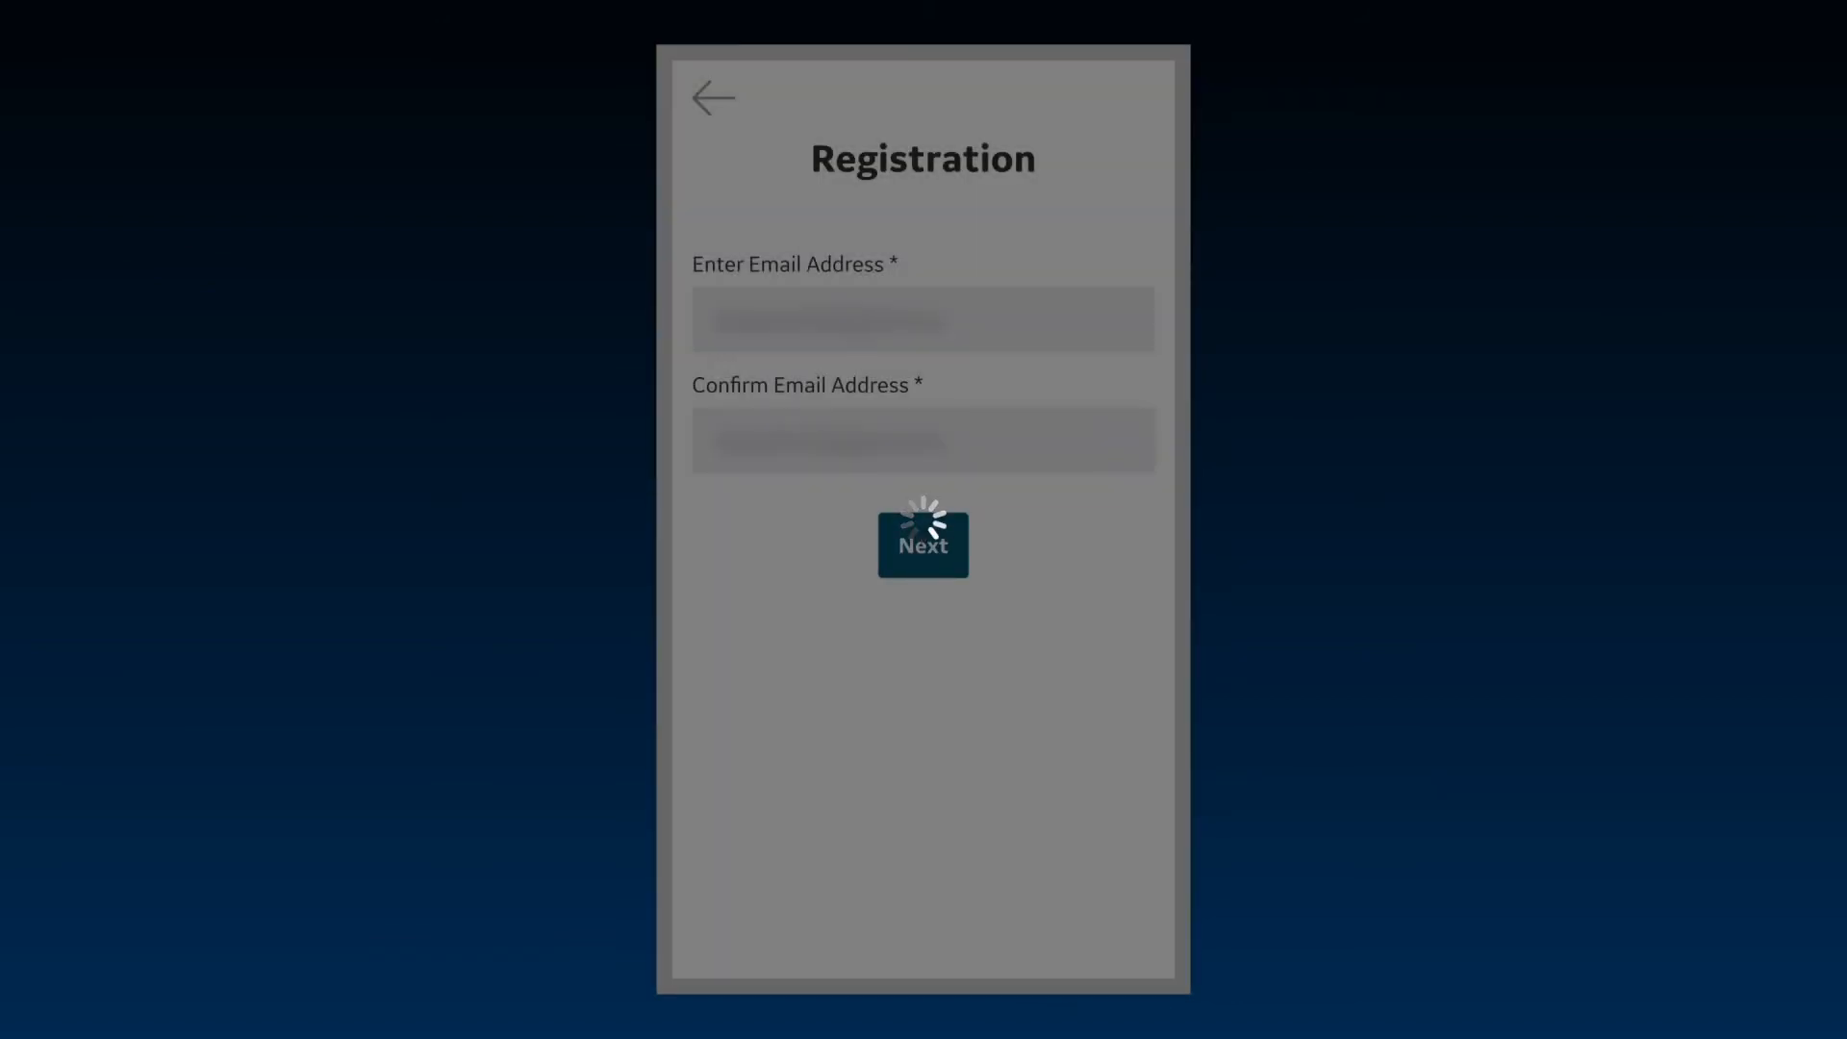
pyautogui.click(921, 545)
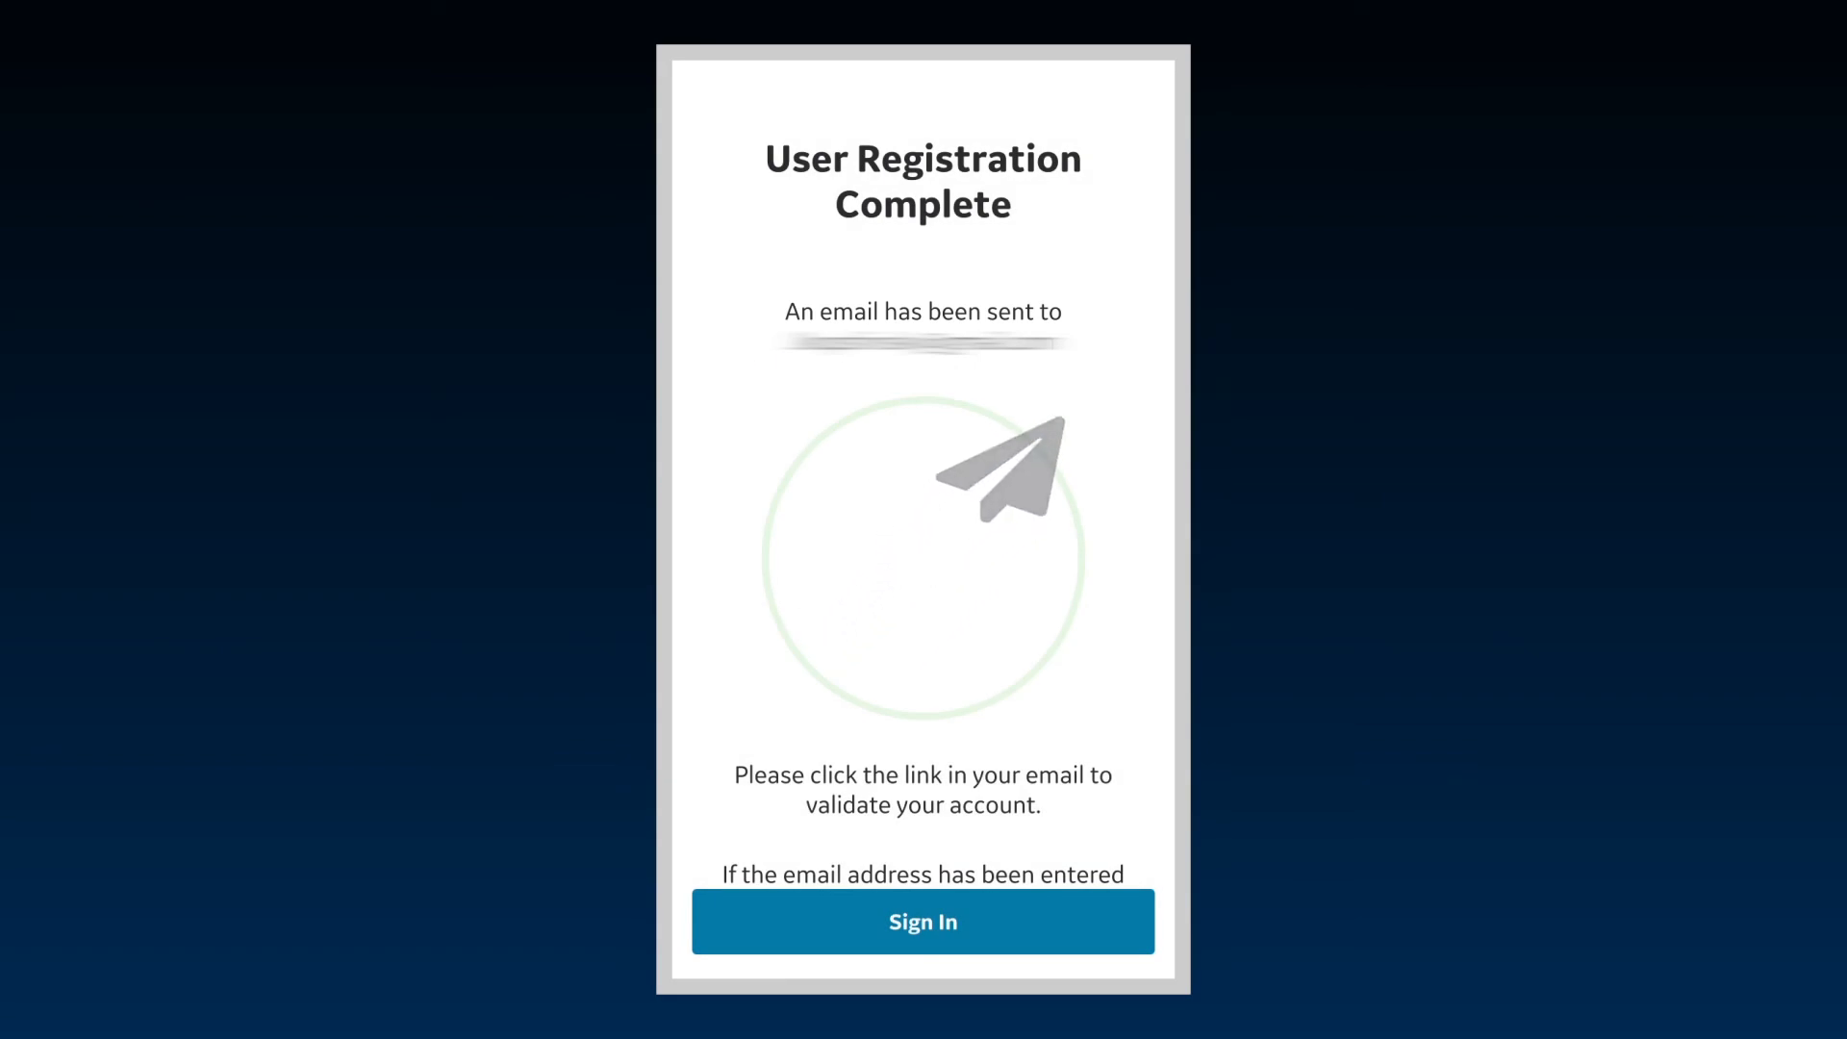
# Step: Return to sign-in after the validation email is sent and continue as Guest
pyautogui.click(922, 920)
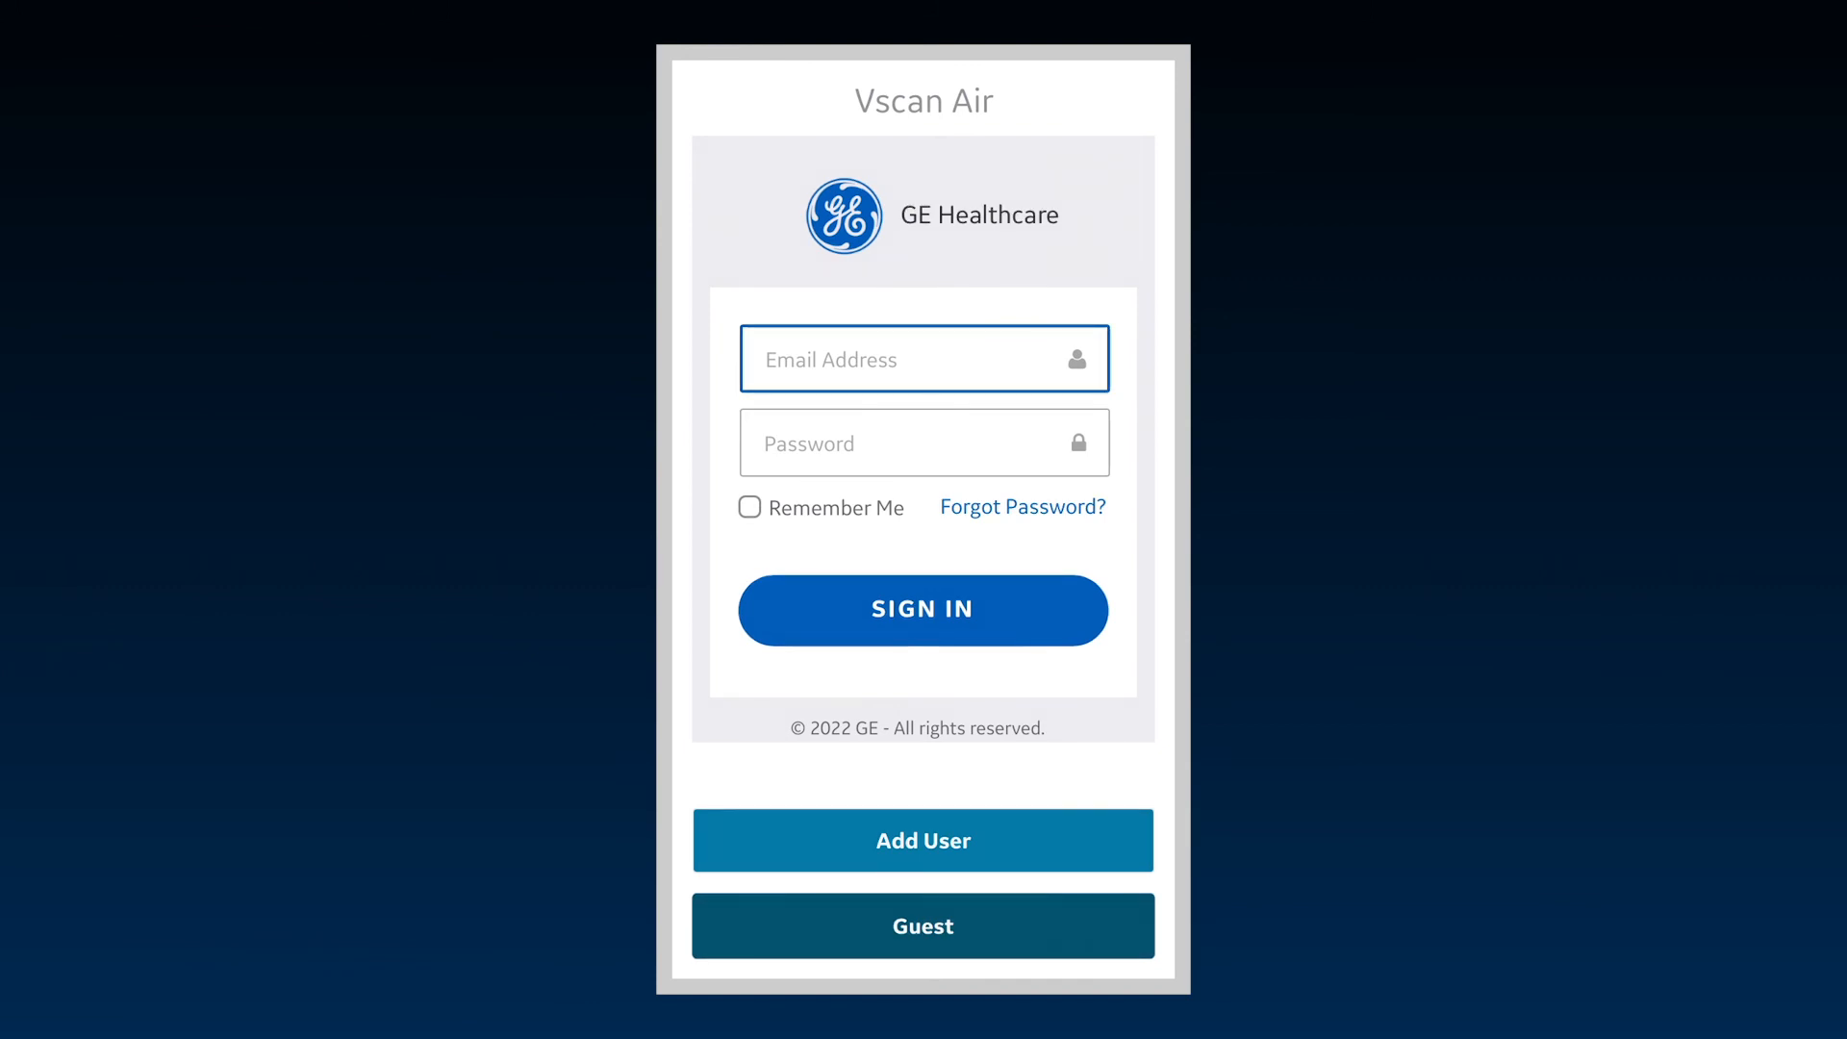
pyautogui.click(922, 925)
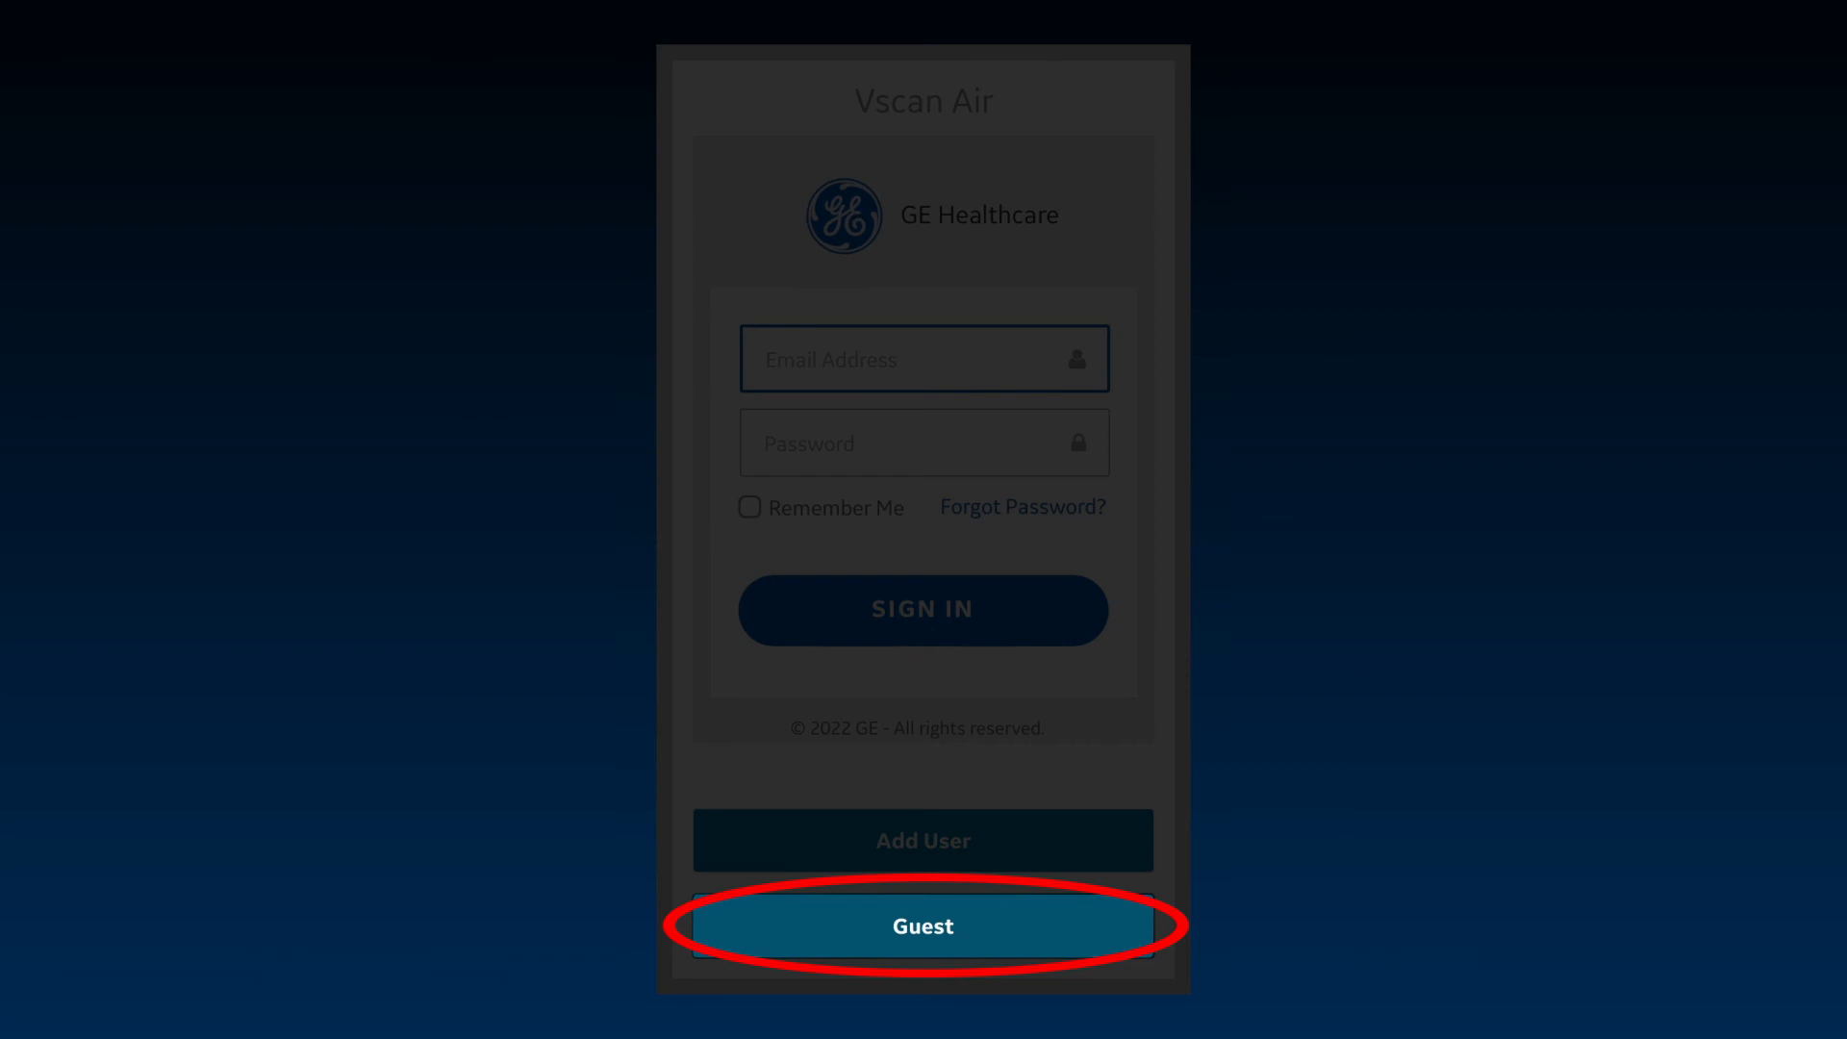